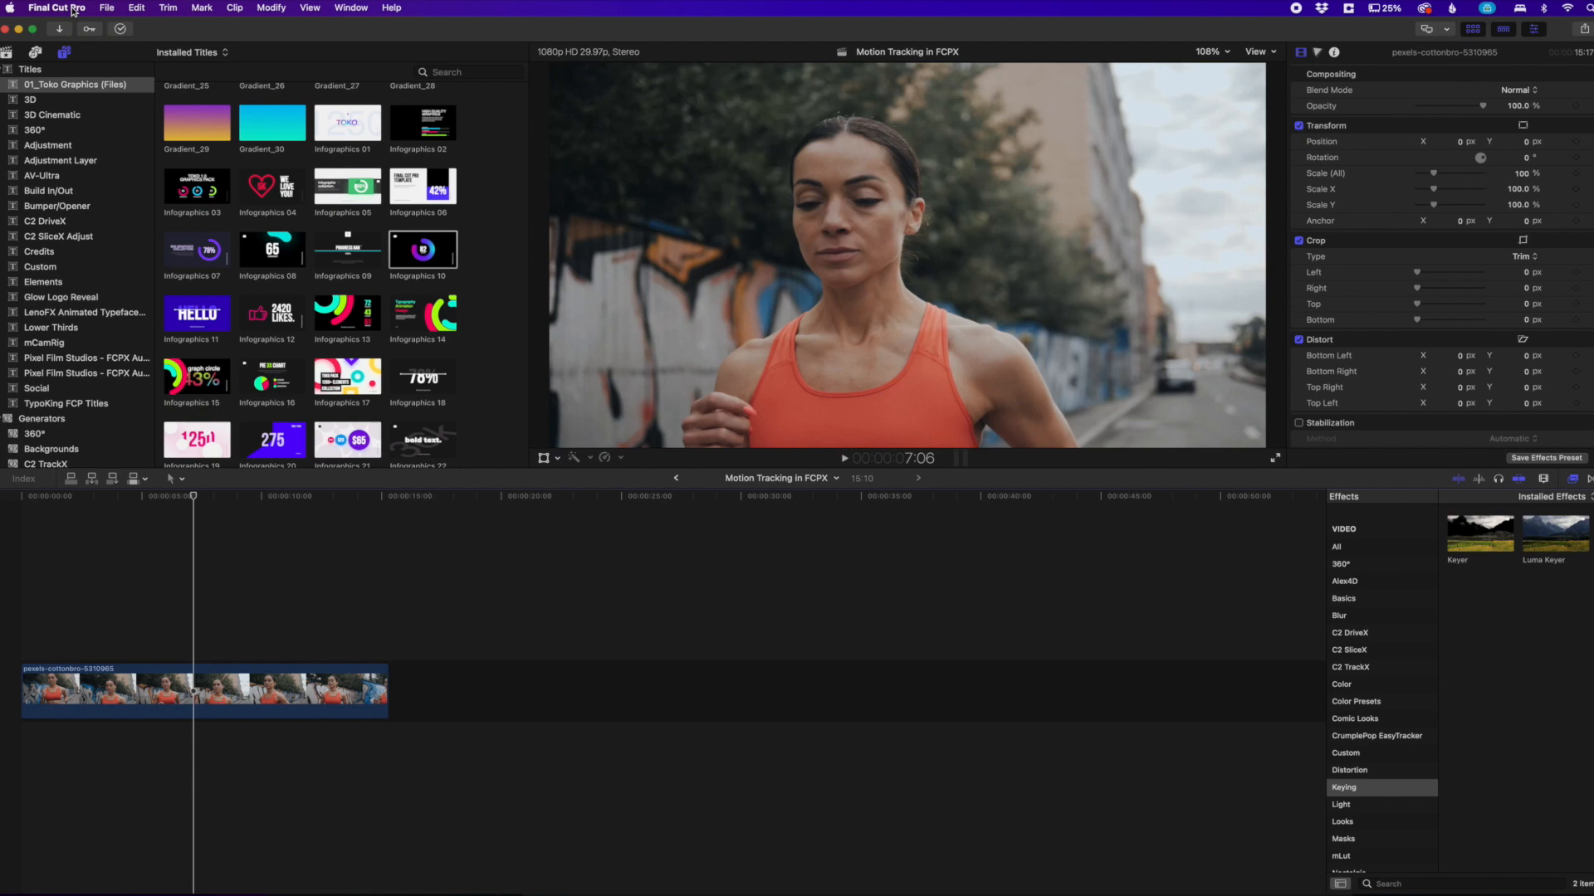
Check Final Cut Pro's version info, then select the jogging woman clip in the timeline
{"action": "left_click", "coordinate": [57, 6]}
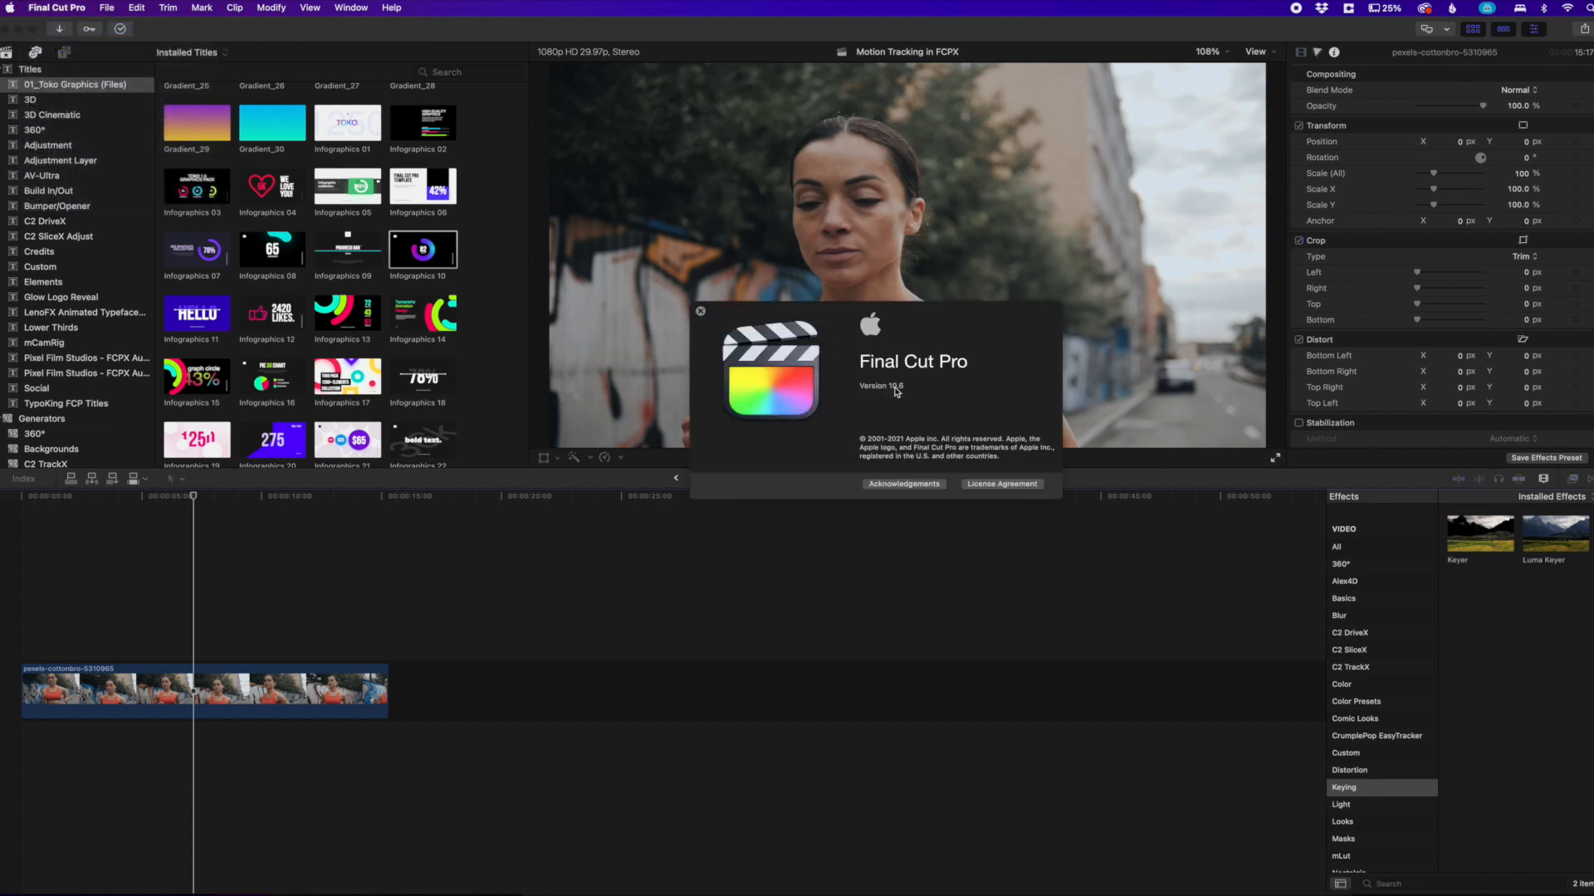
{"action": "mouse_move", "coordinate": [772, 332]}
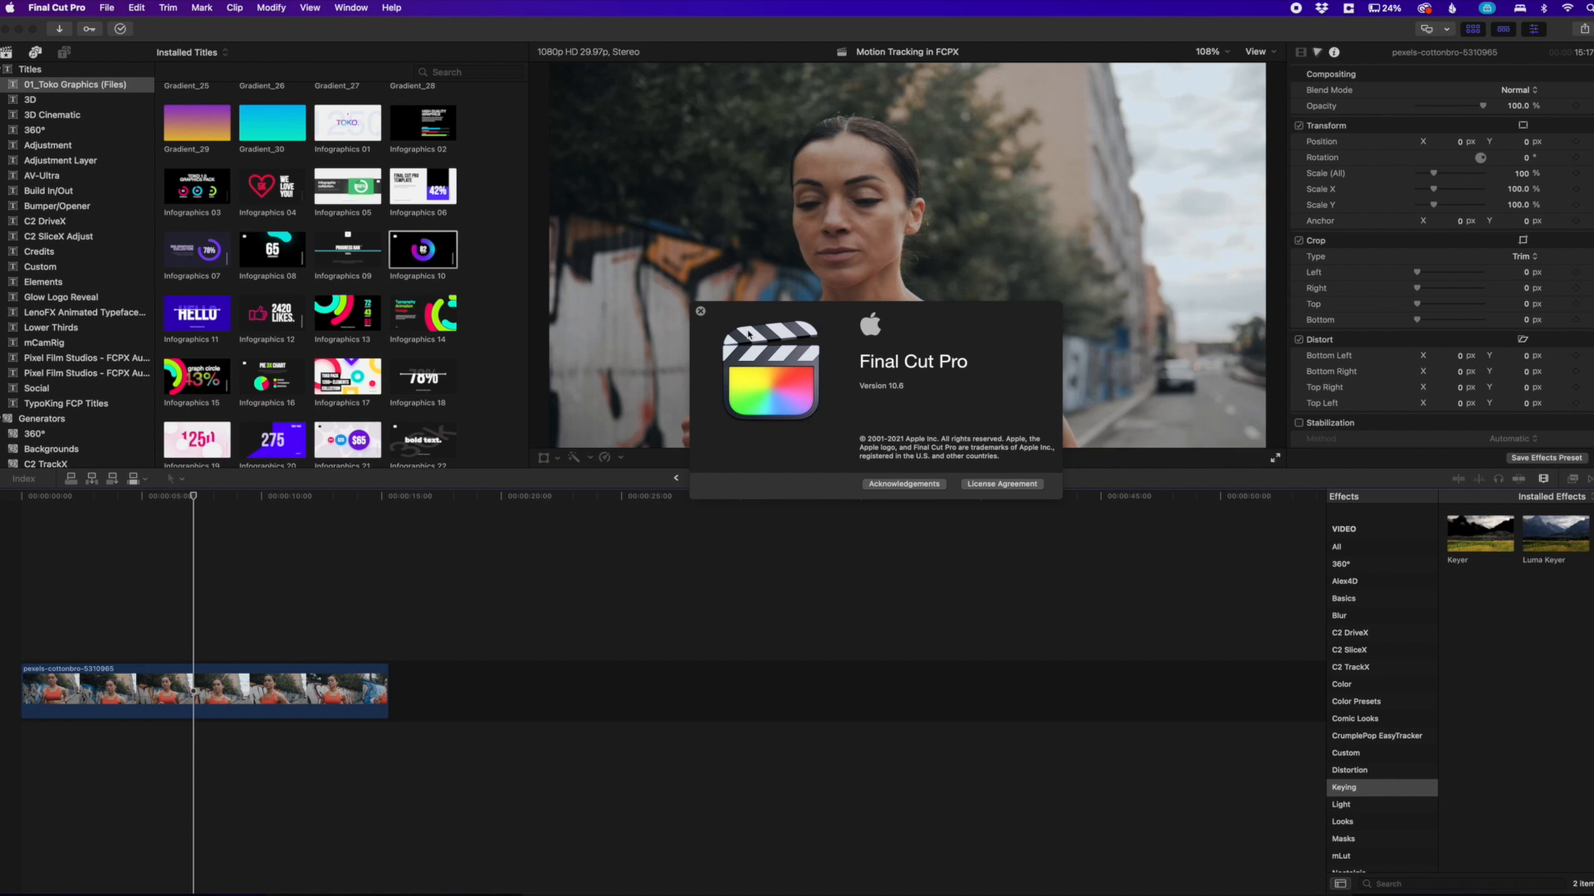
{"action": "mouse_move", "coordinate": [709, 319]}
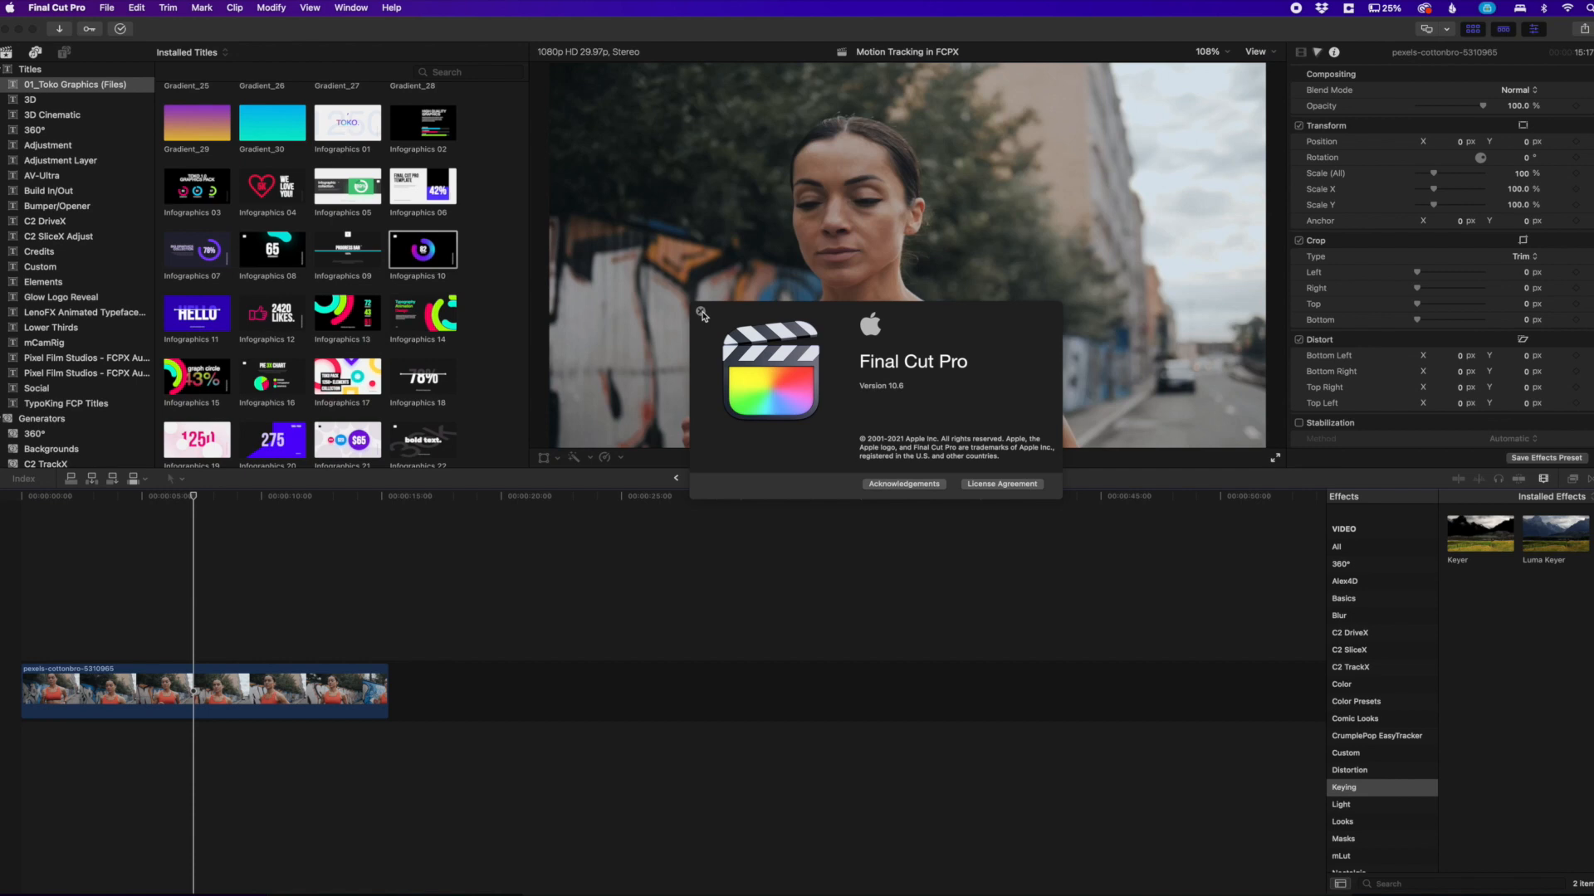
{"action": "left_click", "coordinate": [702, 314]}
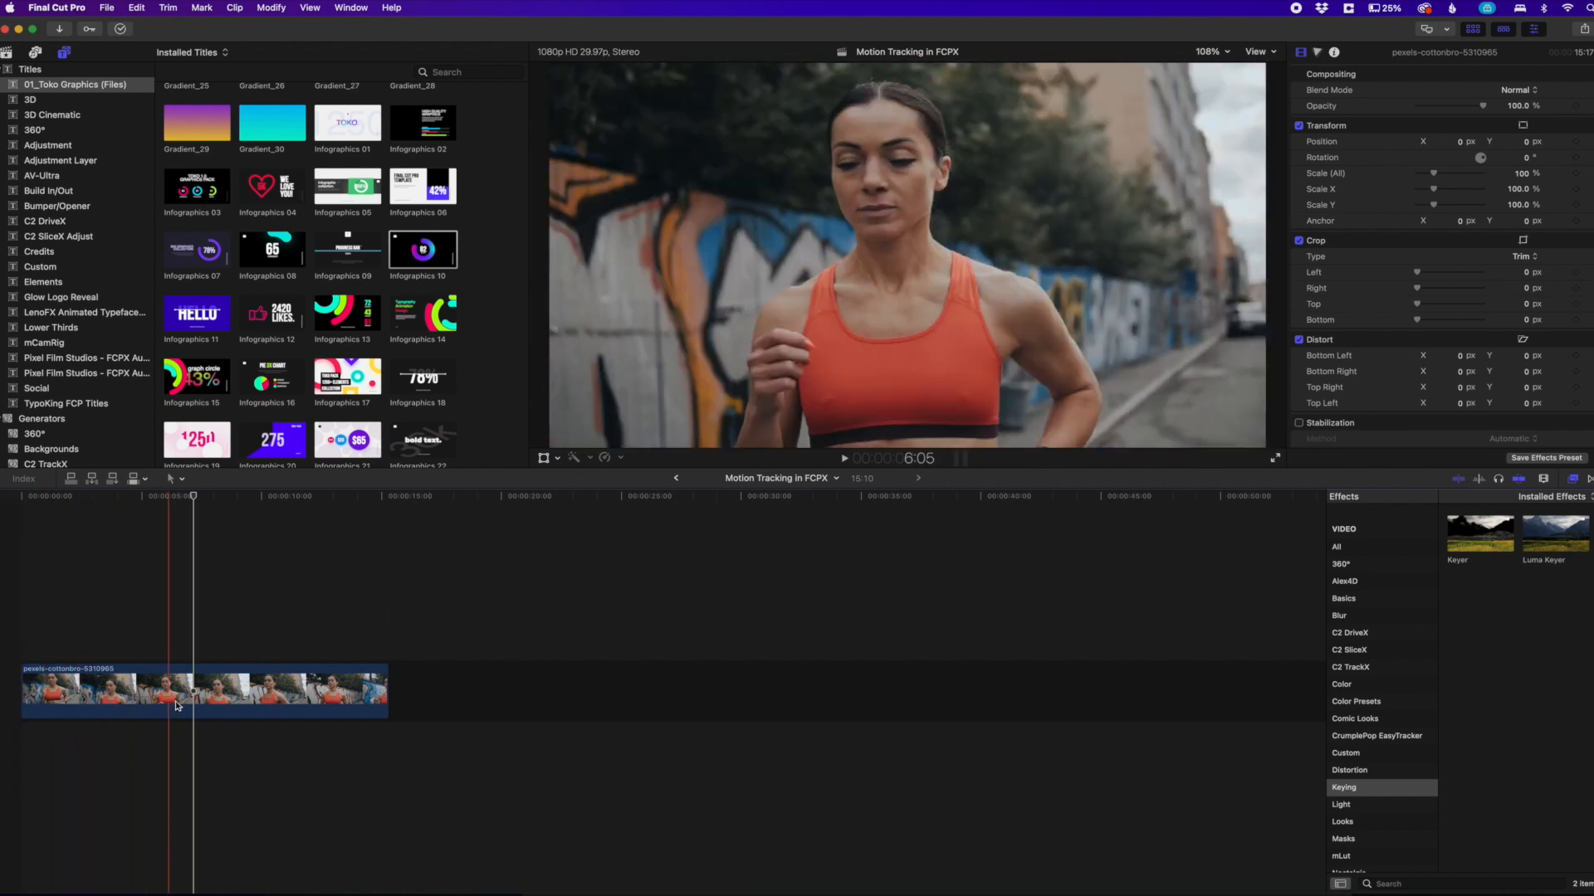
{"action": "left_click", "coordinate": [69, 699]}
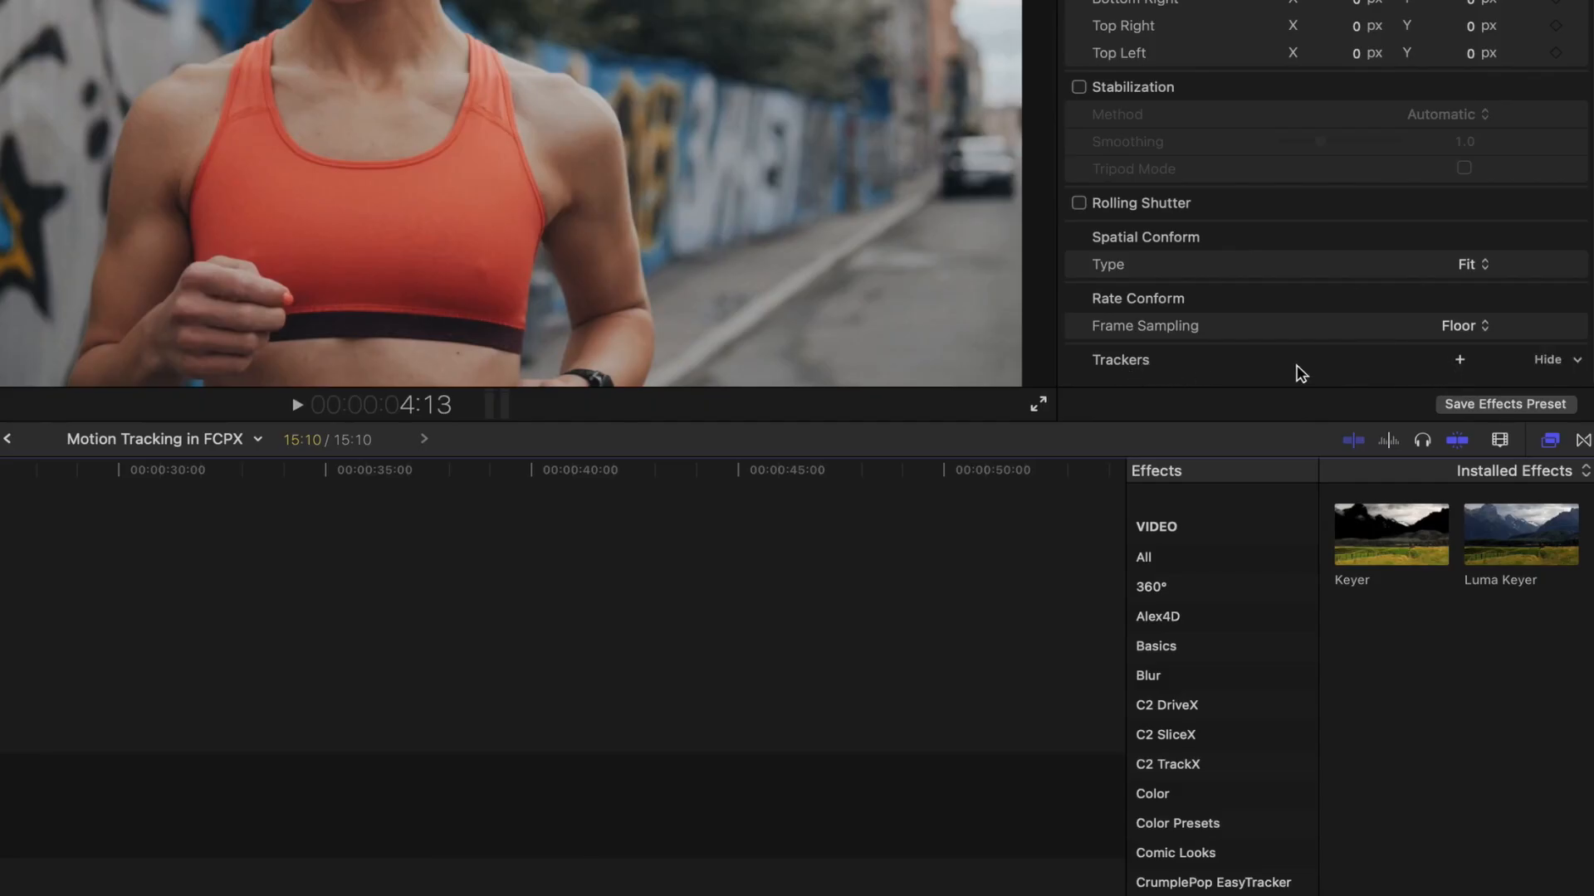
Add an Object Track tracker fitted around her mouth and chin and confirm with Done
{"action": "left_click", "coordinate": [1459, 358]}
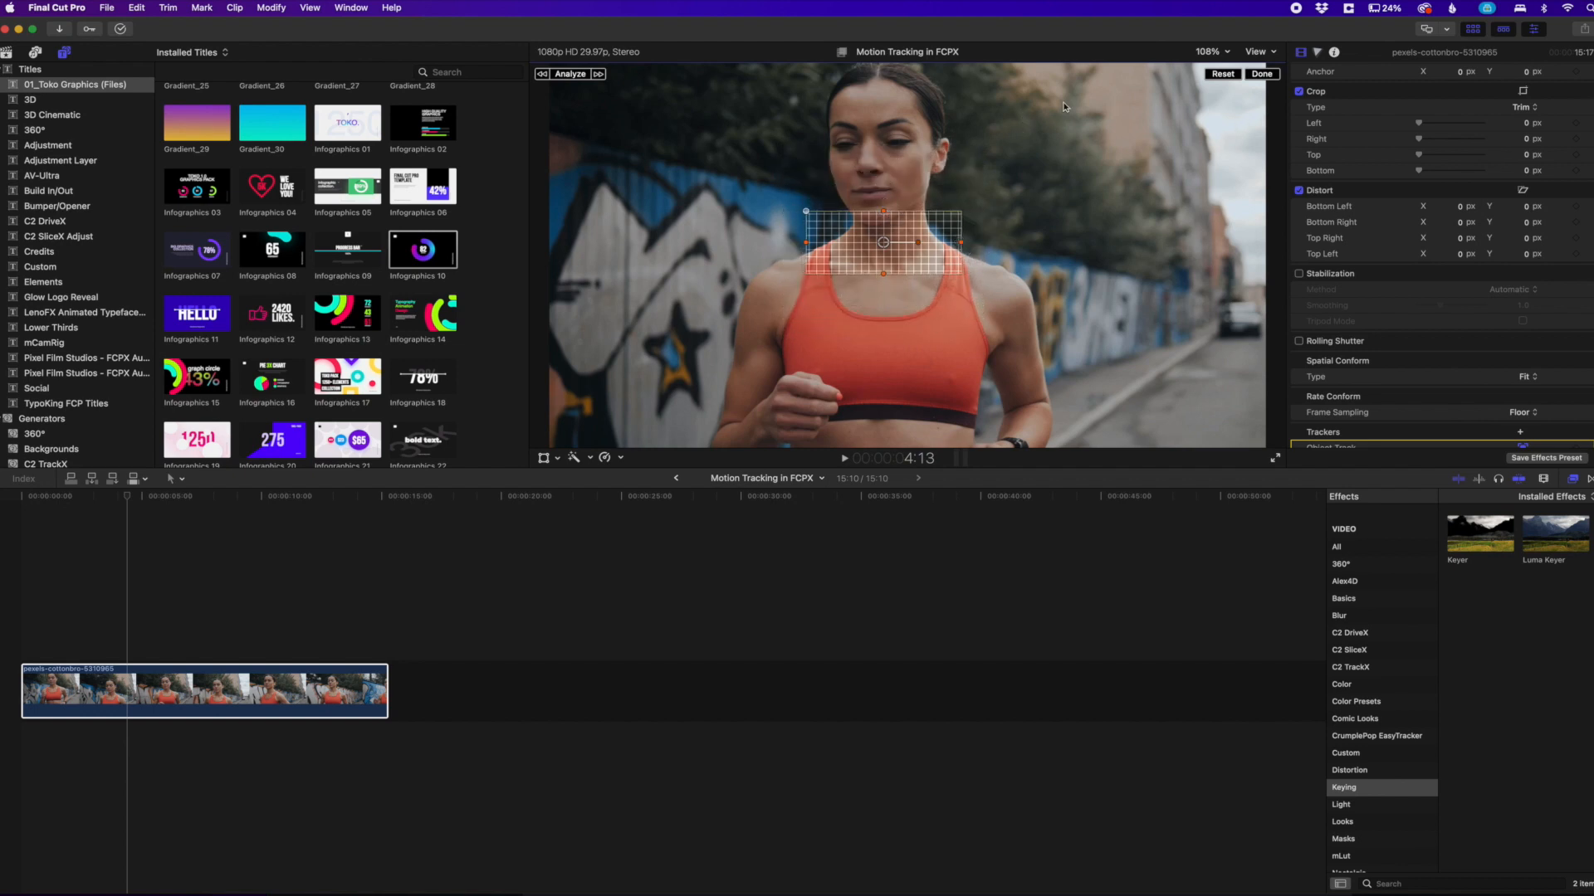
{"action": "mouse_move", "coordinate": [1150, 227]}
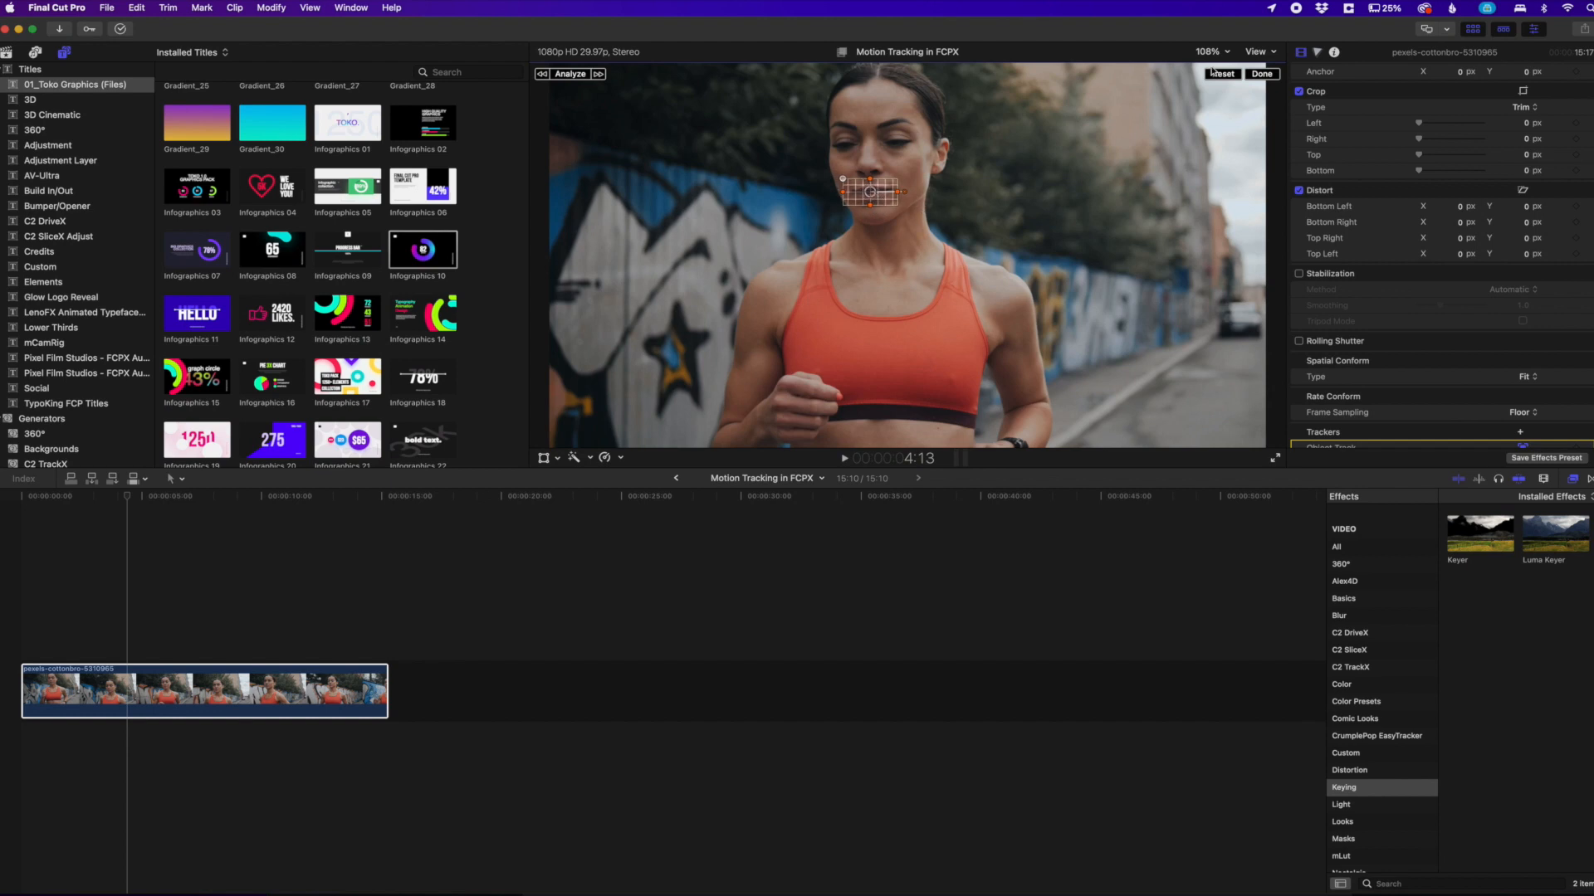
{"action": "left_click", "coordinate": [1205, 50]}
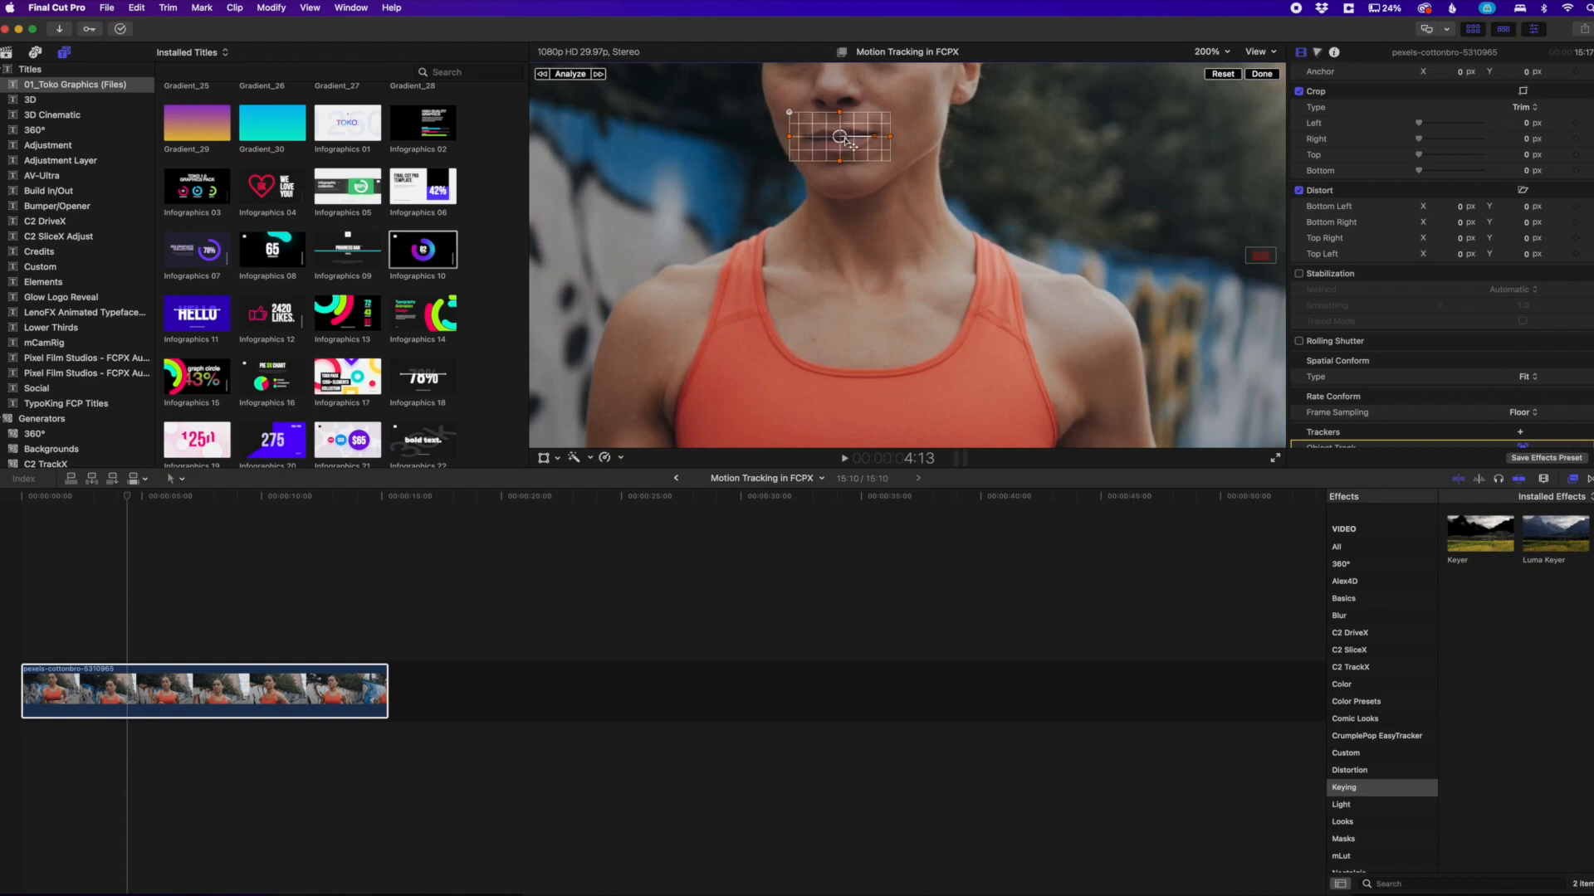
{"action": "left_click_drag", "start_coordinate": [843, 140], "coordinate": [885, 139]}
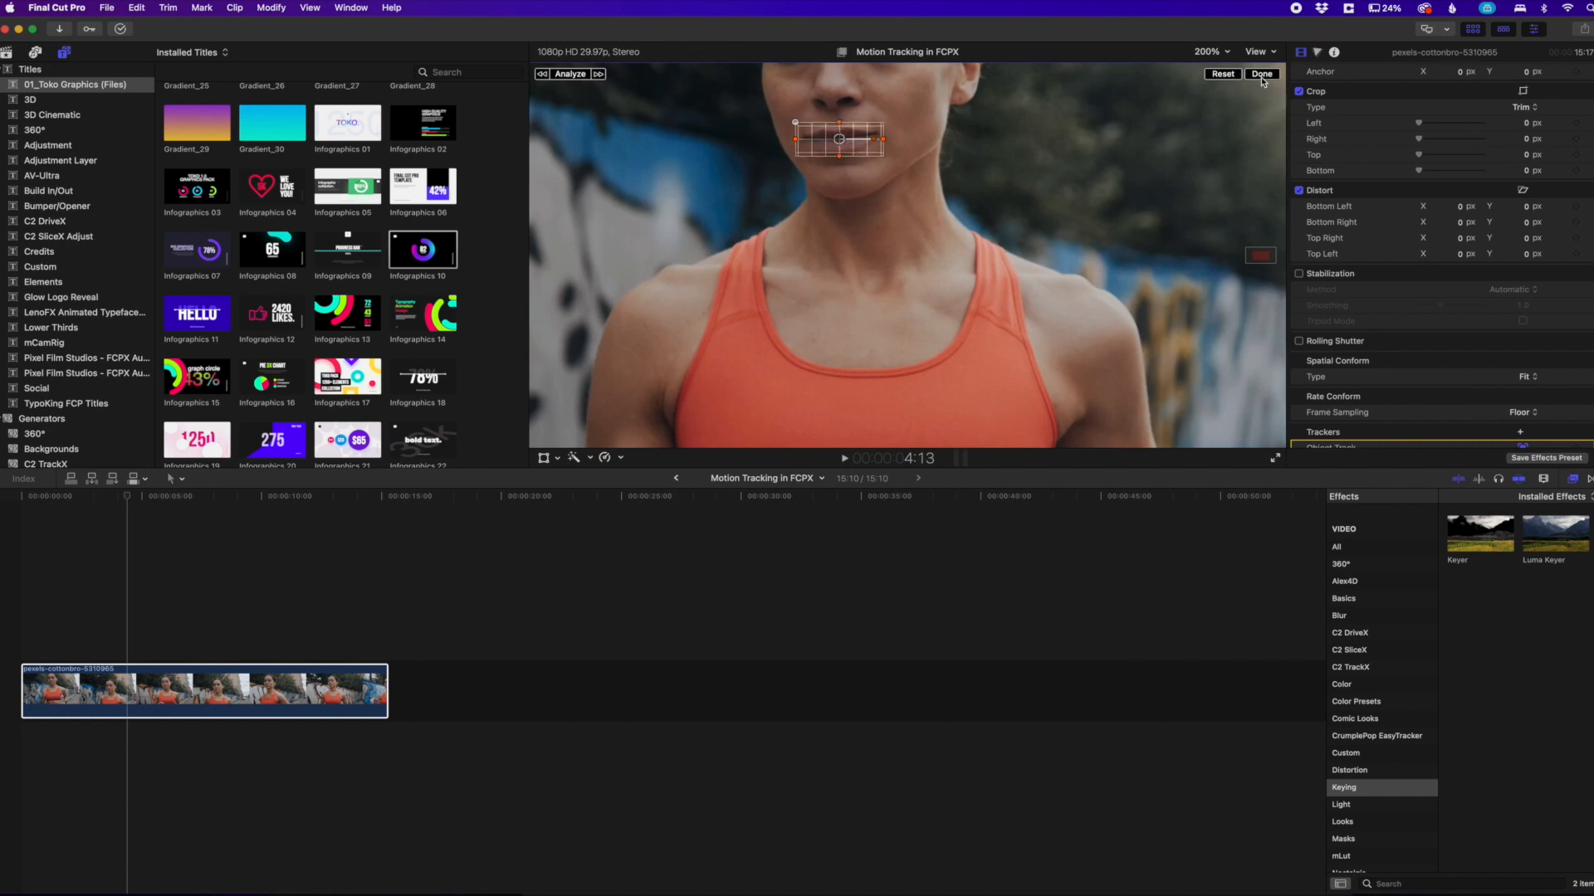
{"action": "left_click", "coordinate": [1261, 74]}
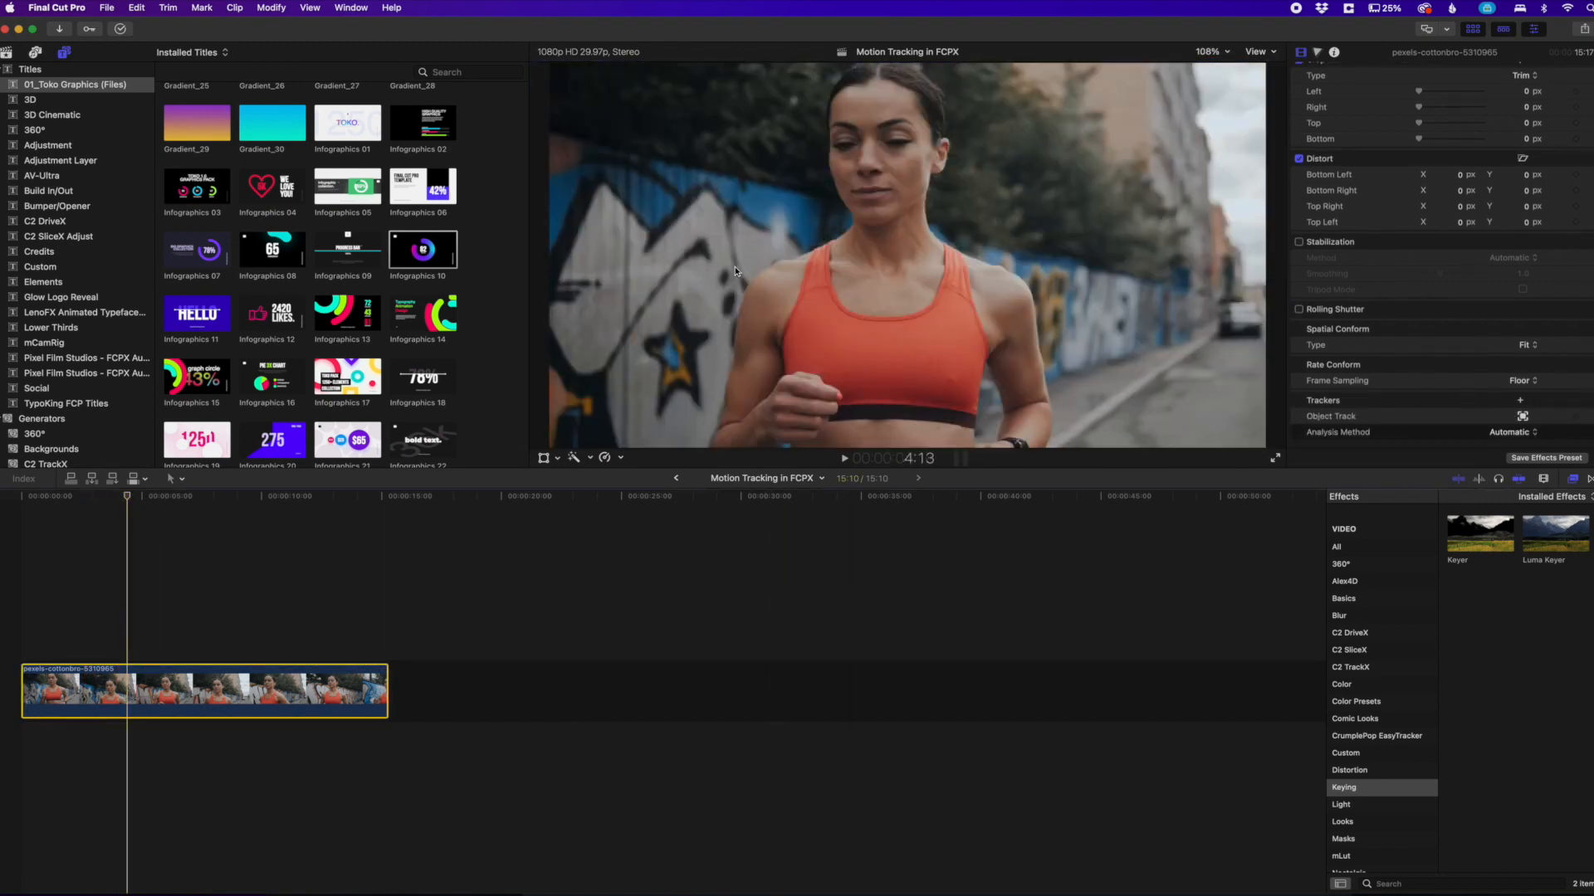
{"action": "mouse_move", "coordinate": [797, 259]}
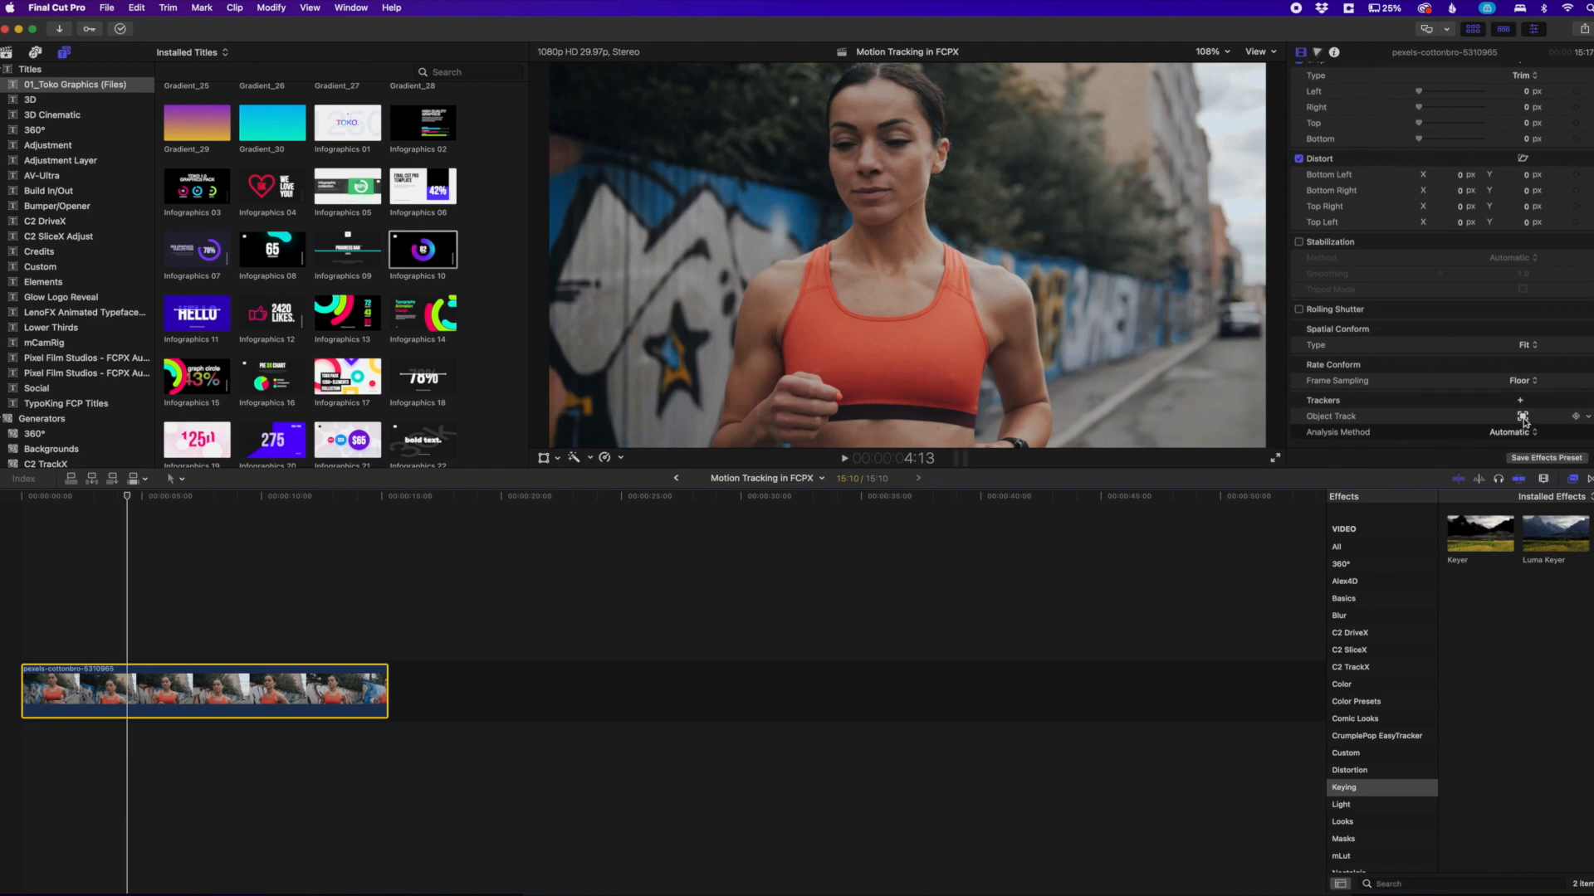
{"action": "mouse_move", "coordinate": [1520, 415]}
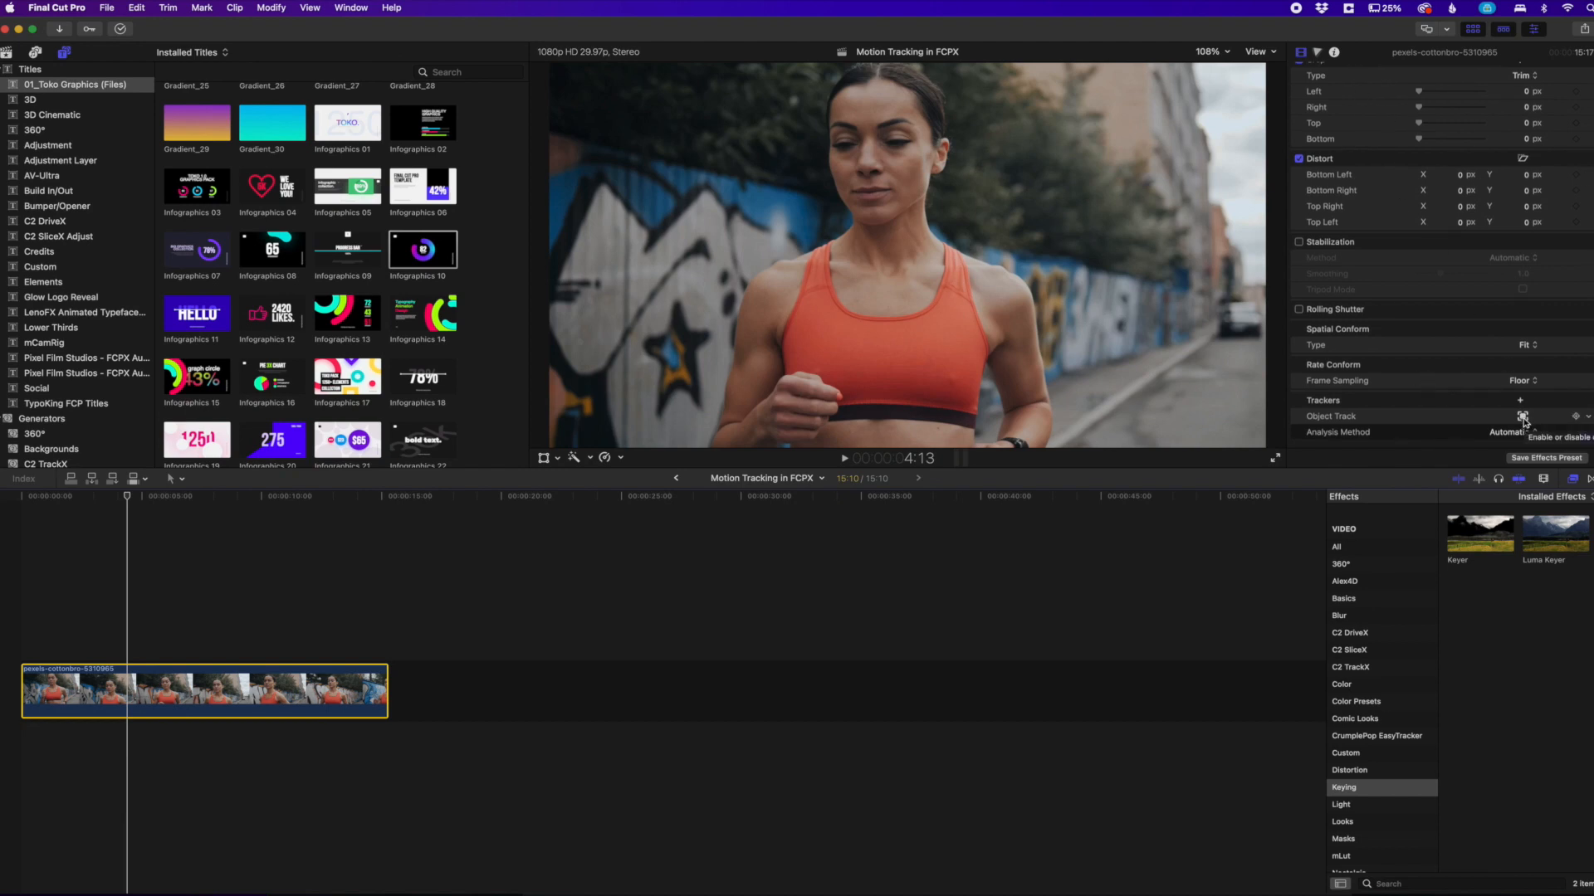
Enable the Object Track's target in the viewer so tracking follows her face forward
{"action": "left_click", "coordinate": [1520, 415]}
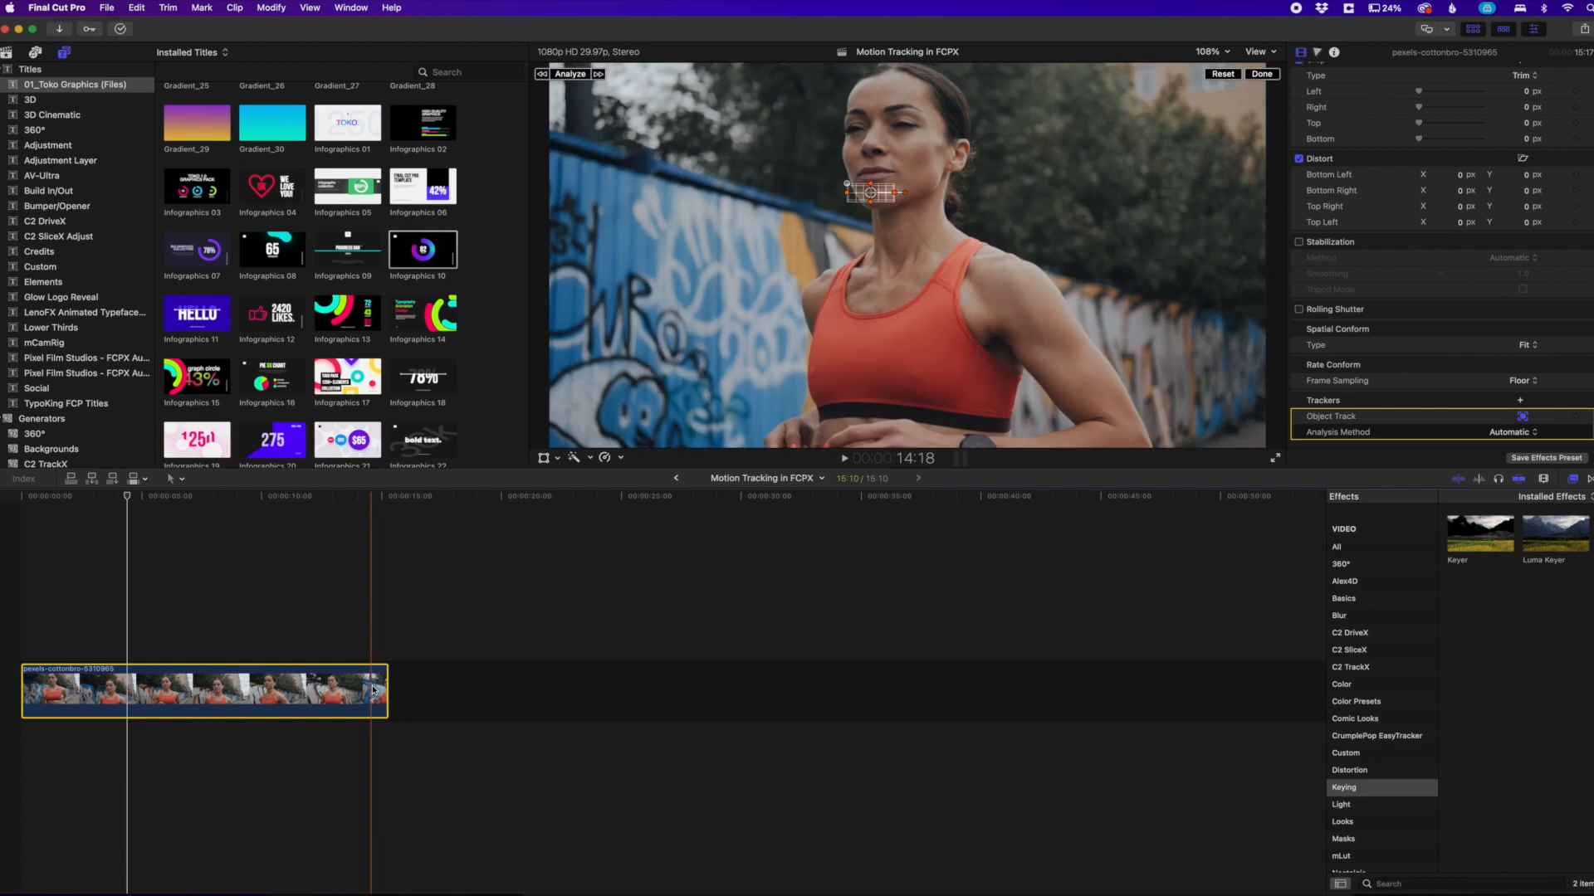
Place the Object Track box on her face and analyse it; an Infographics 10 title sits above the clip
{"action": "left_click", "coordinate": [125, 697]}
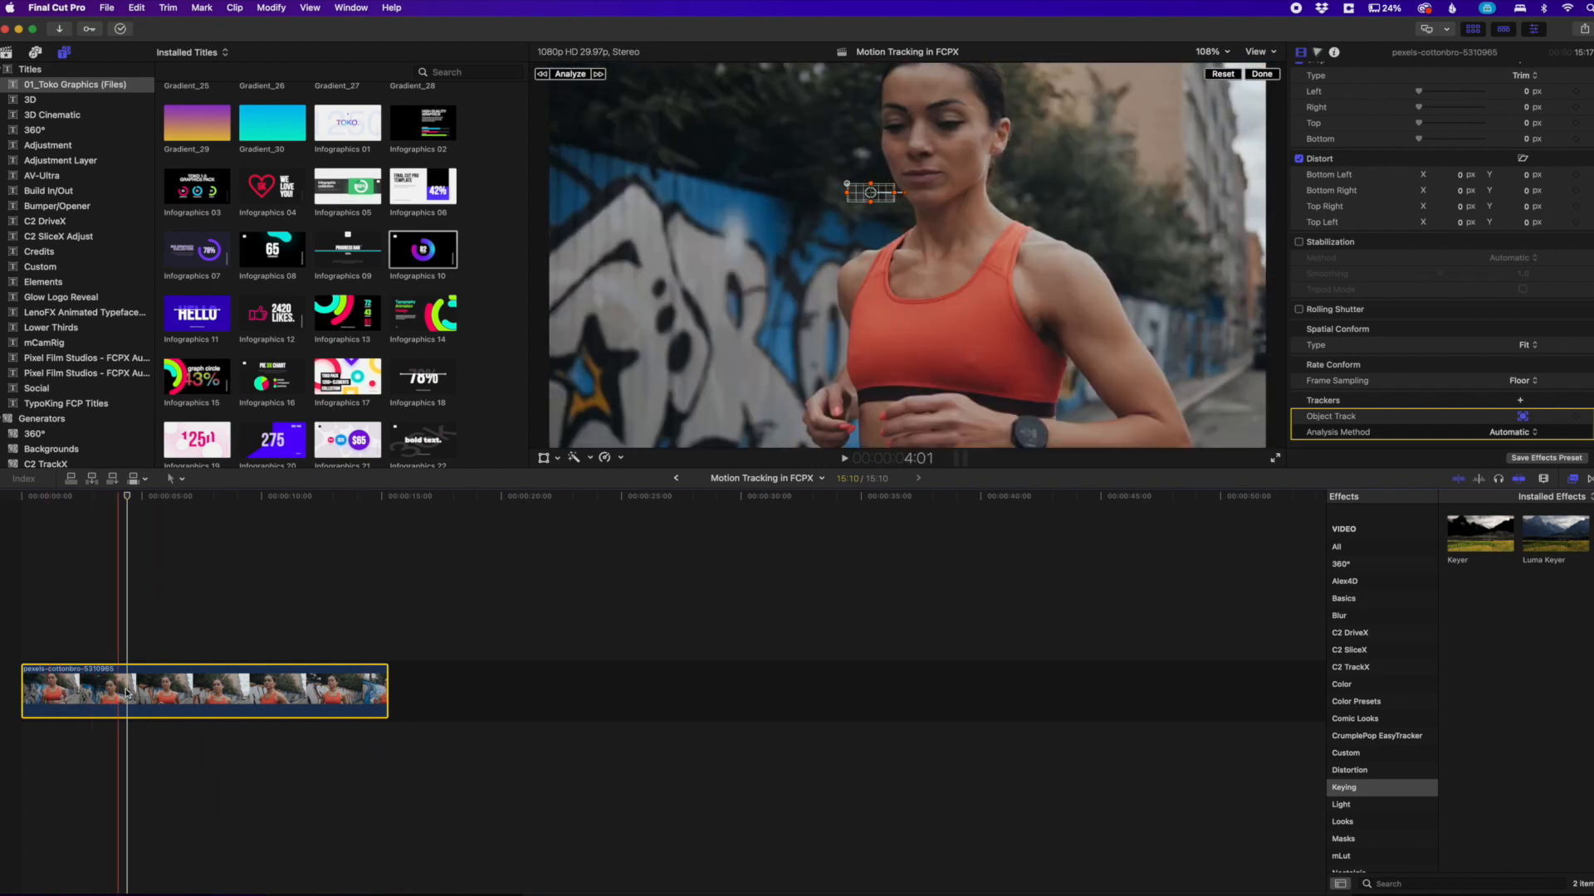
{"action": "left_click", "coordinate": [235, 691]}
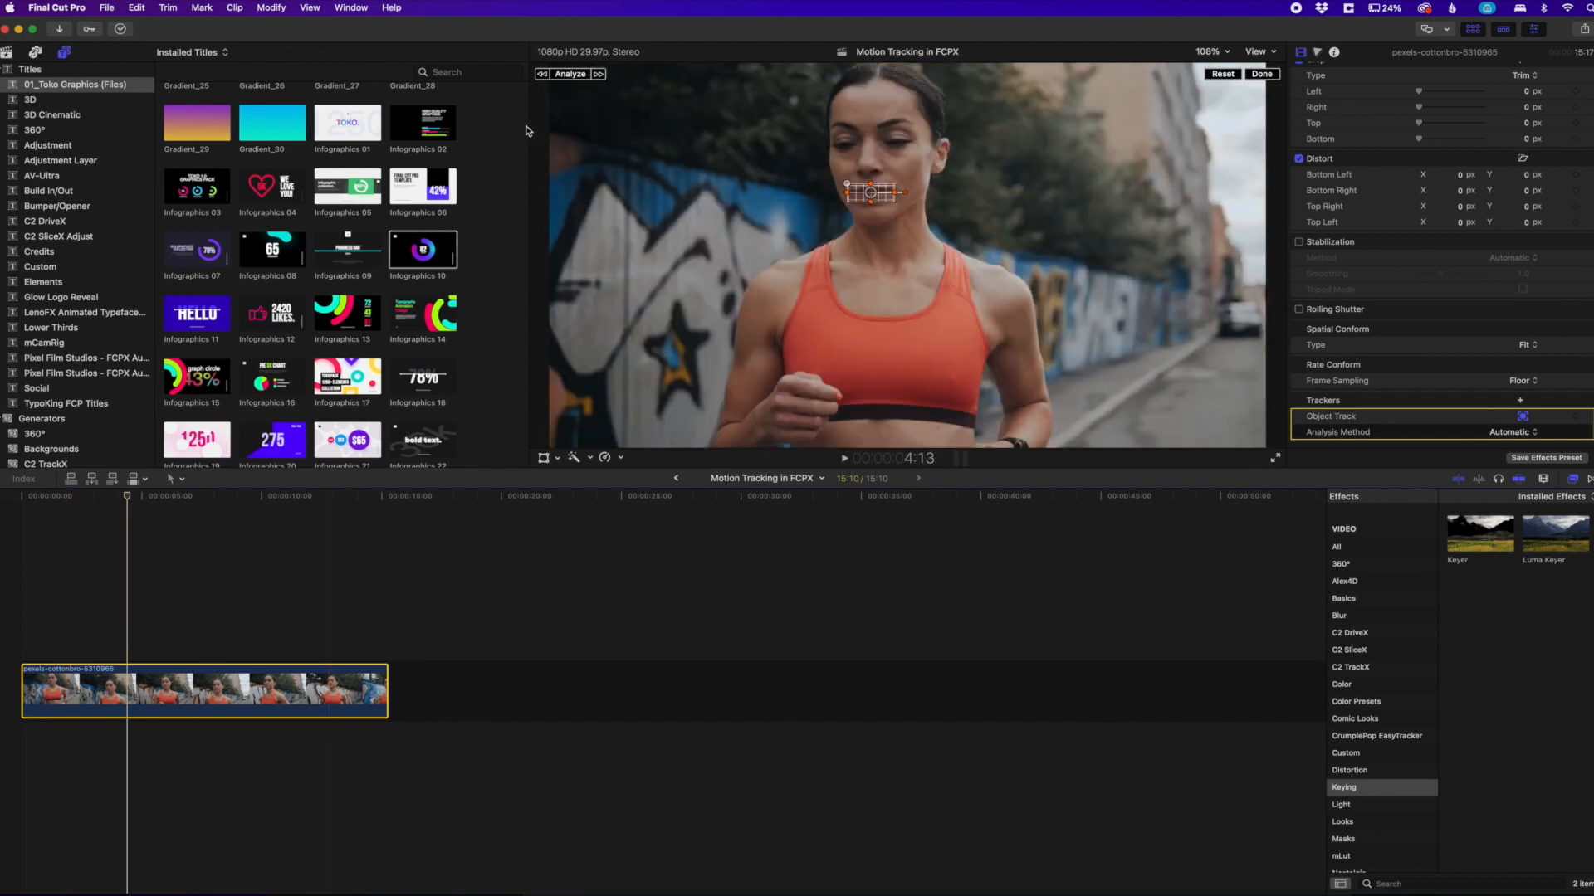
{"action": "left_click", "coordinate": [571, 74]}
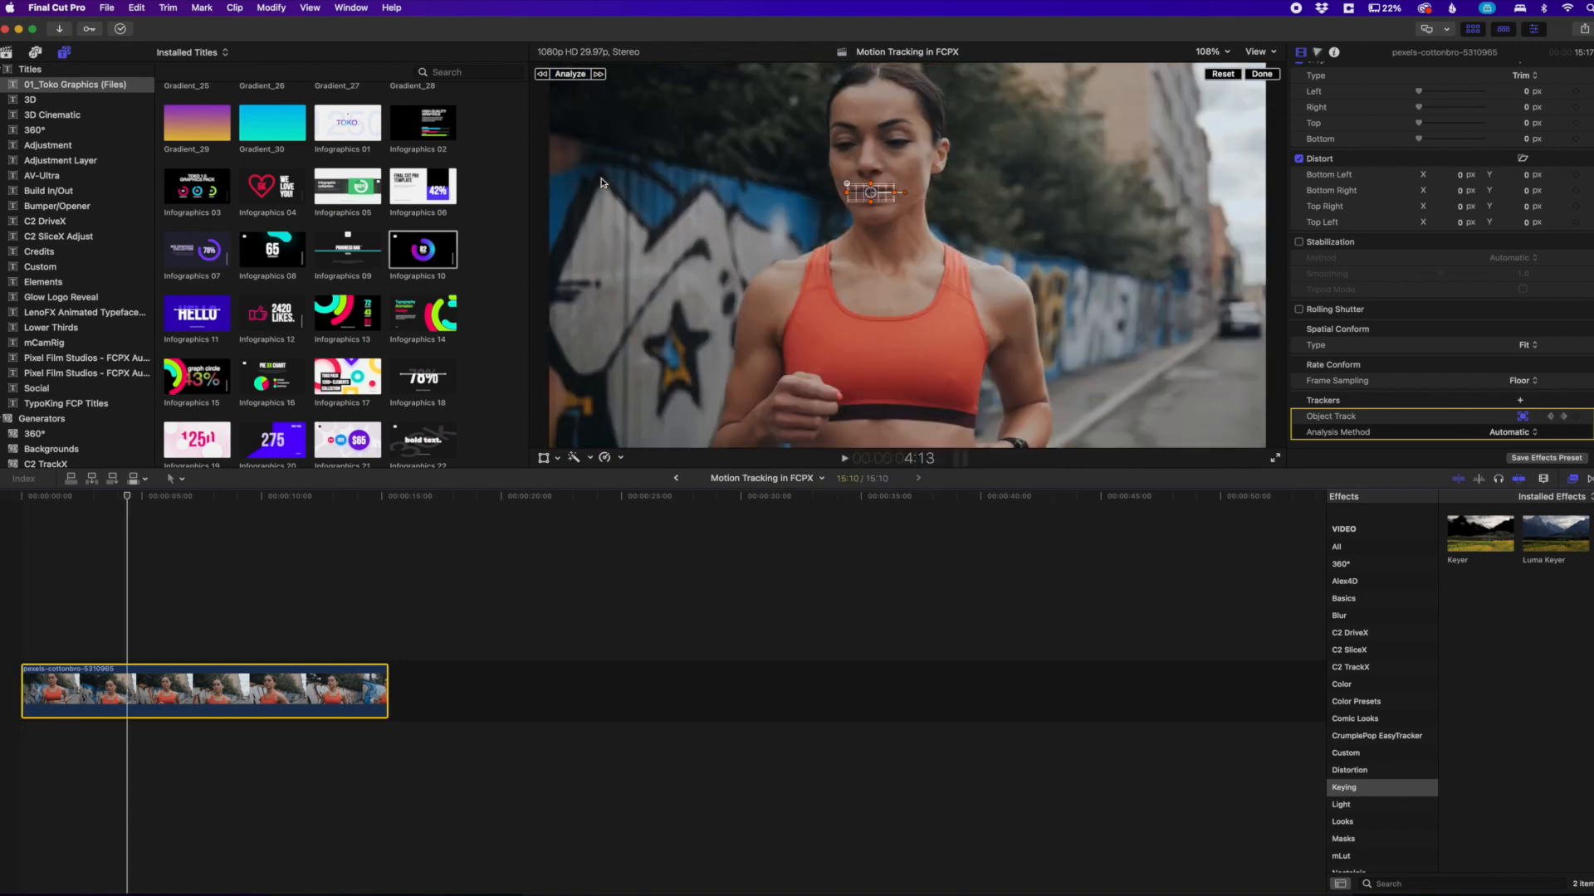
{"action": "left_click", "coordinate": [154, 674]}
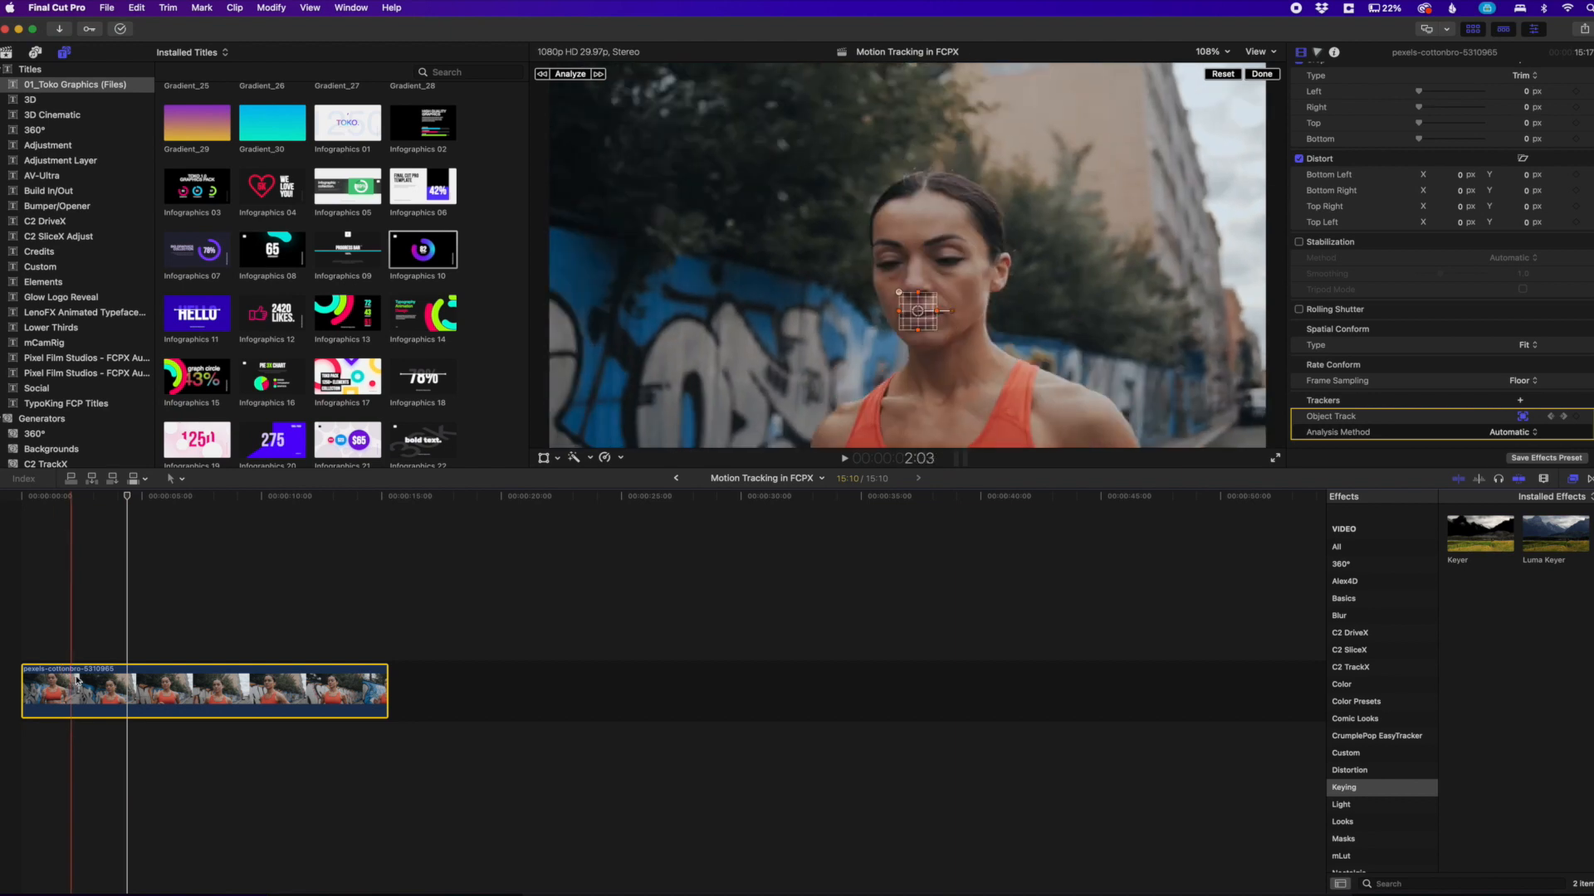
{"action": "left_click", "coordinate": [113, 682]}
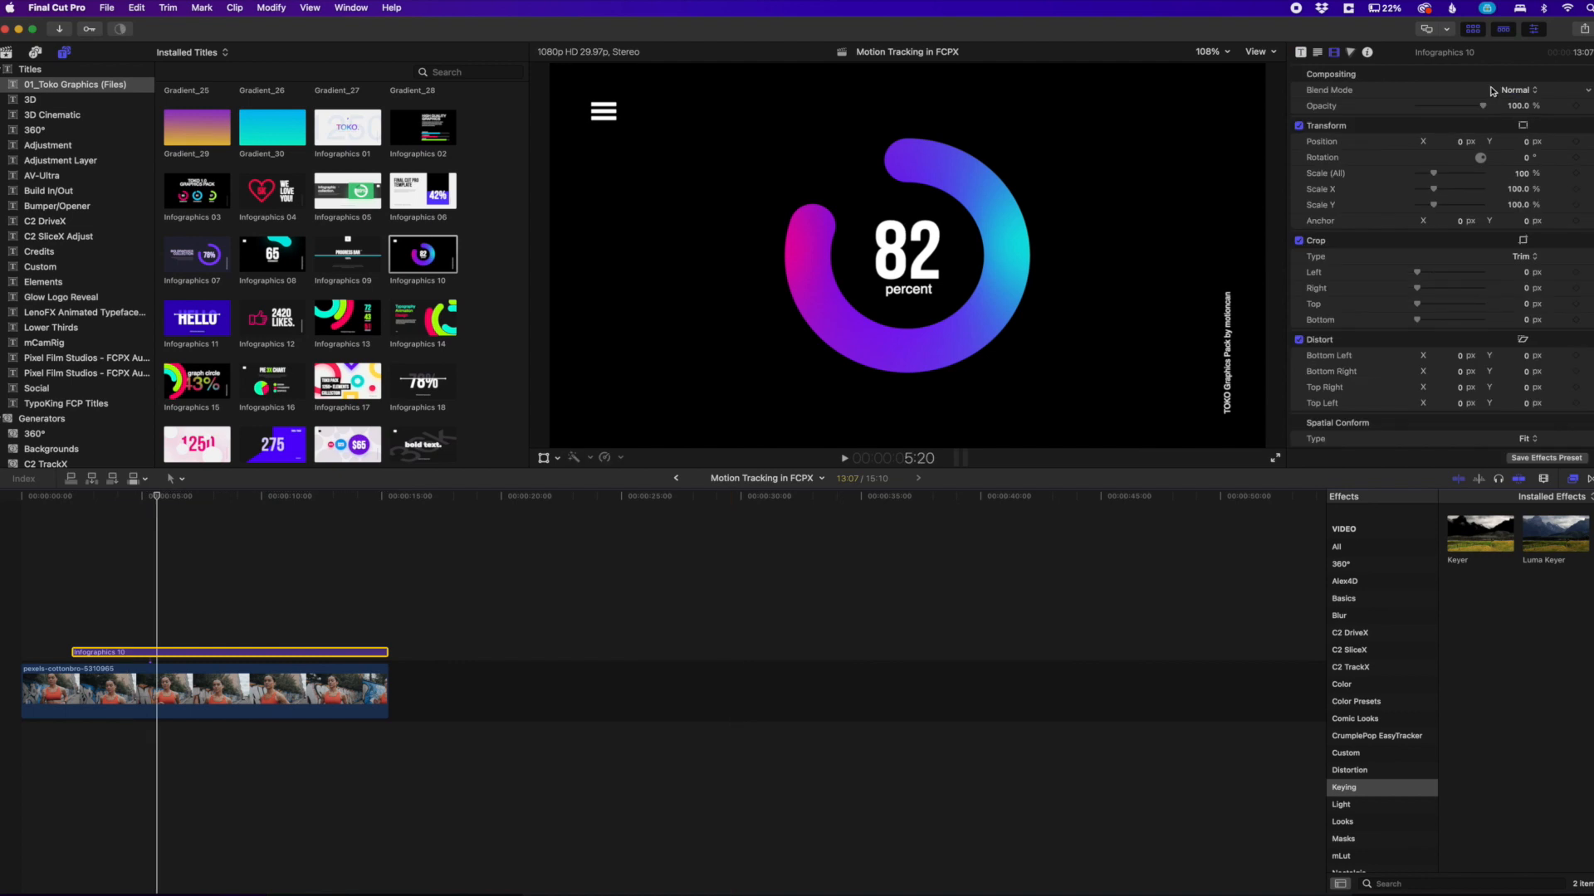
Blend the Infographics 10 title in Screen mode and review its Text and Title parameters
{"action": "left_click", "coordinate": [1527, 90]}
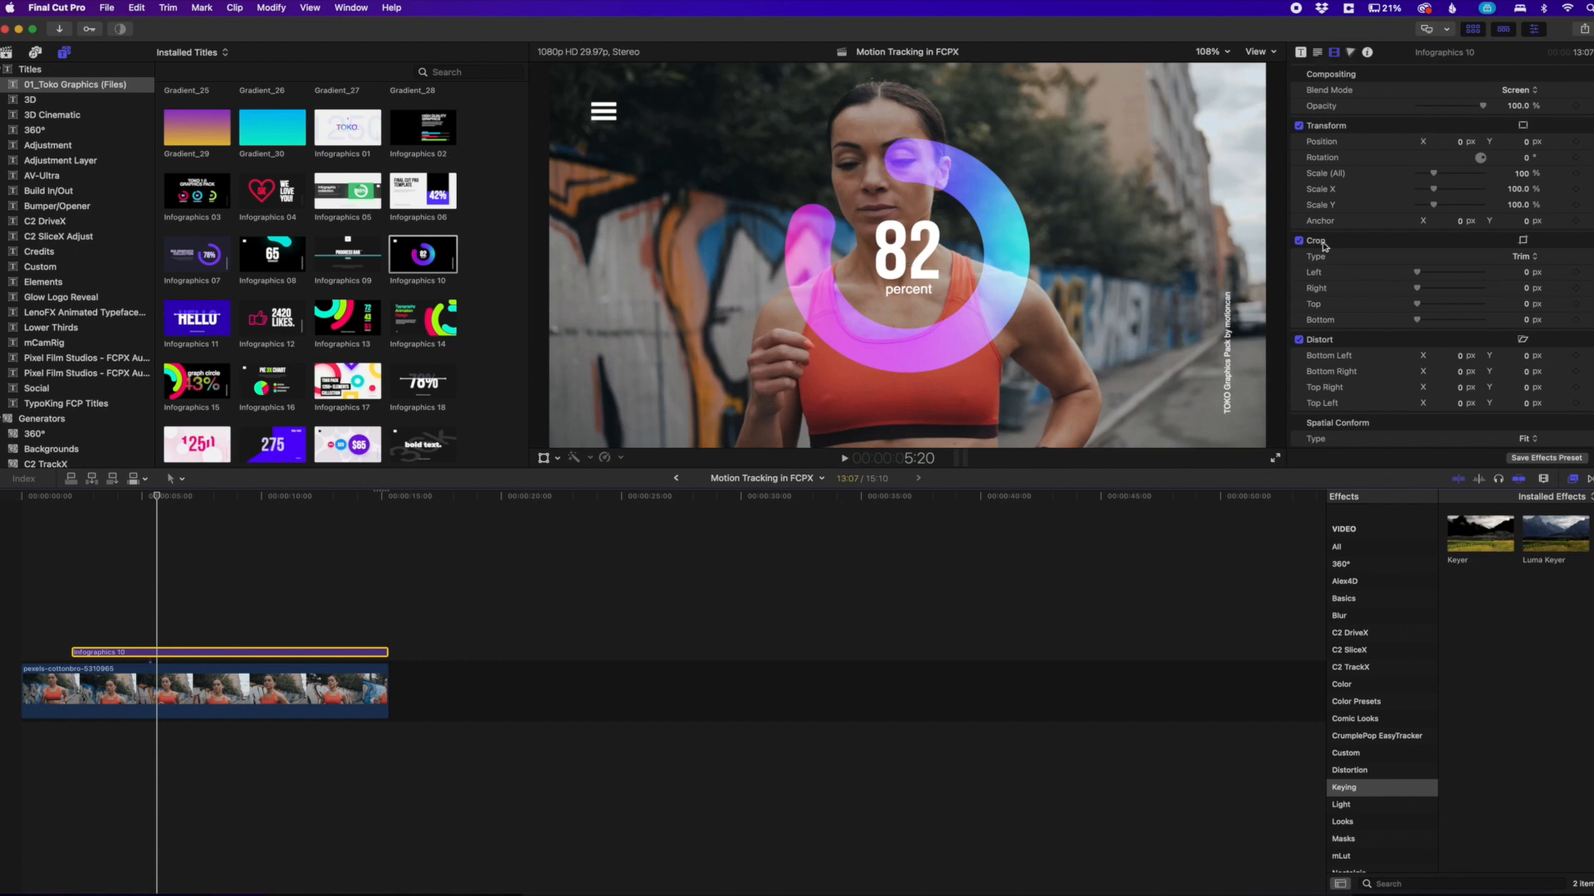
{"action": "left_click", "coordinate": [1301, 51]}
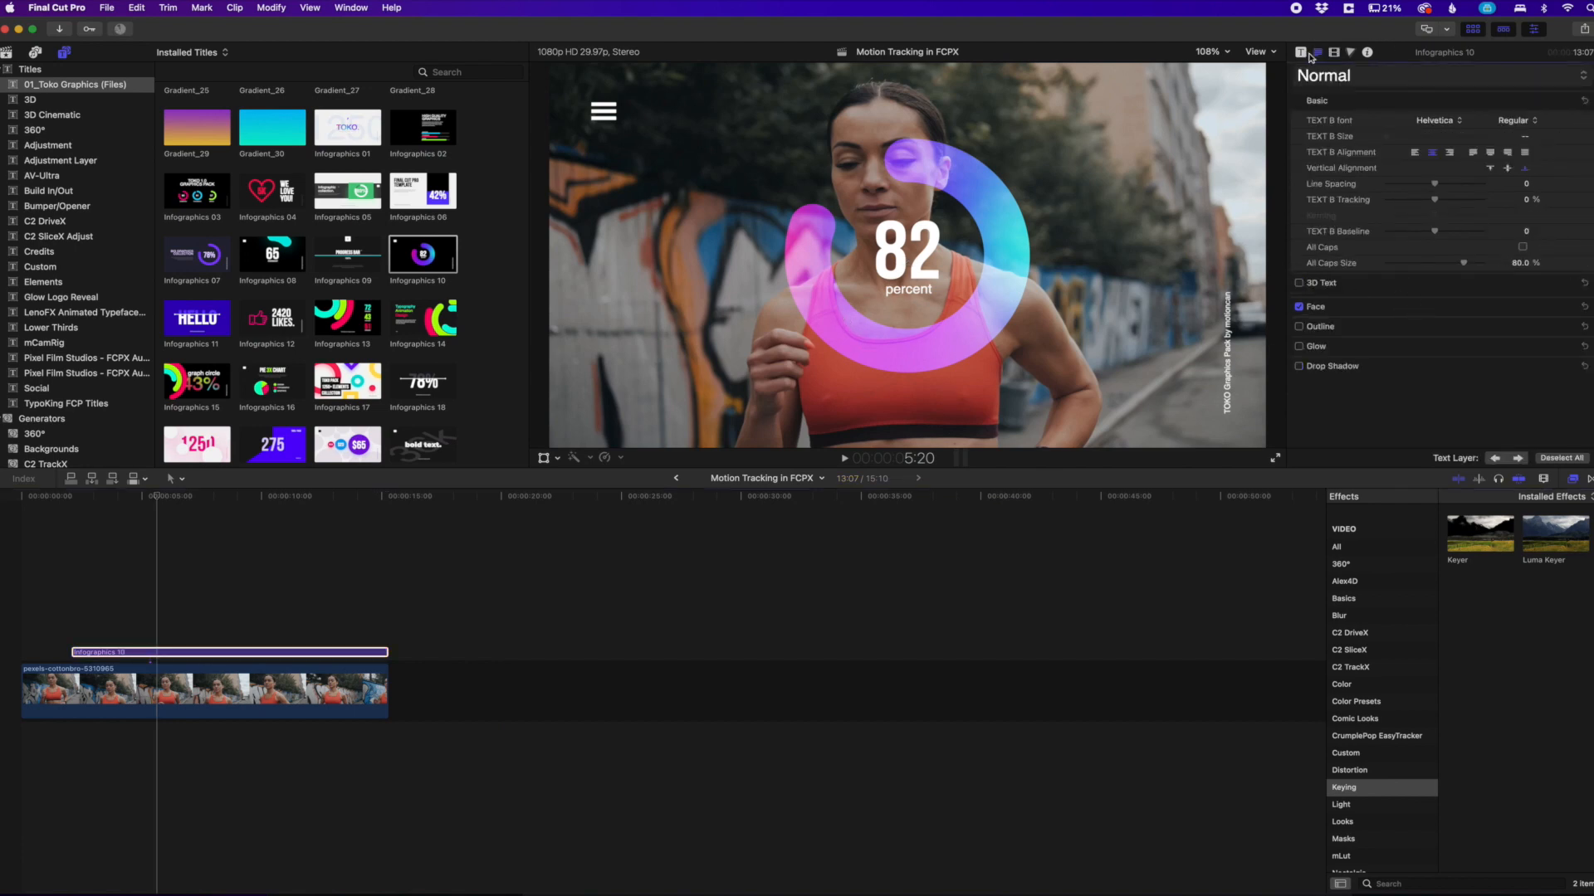
{"action": "left_click", "coordinate": [1302, 52]}
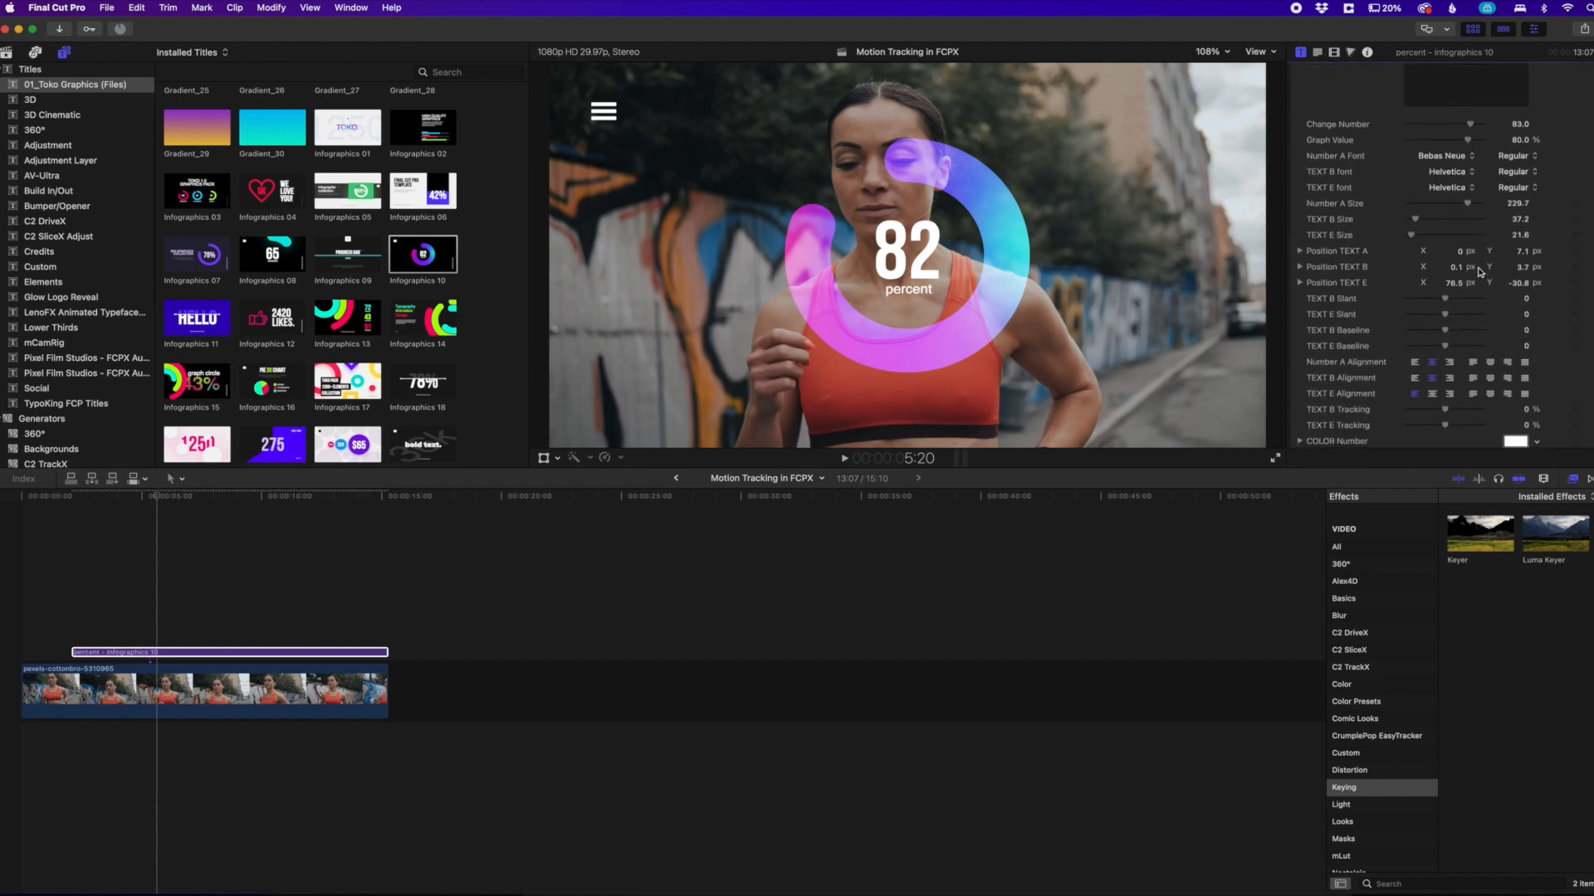
{"action": "scroll", "scroll_direction": "down", "scroll_amount": 3}
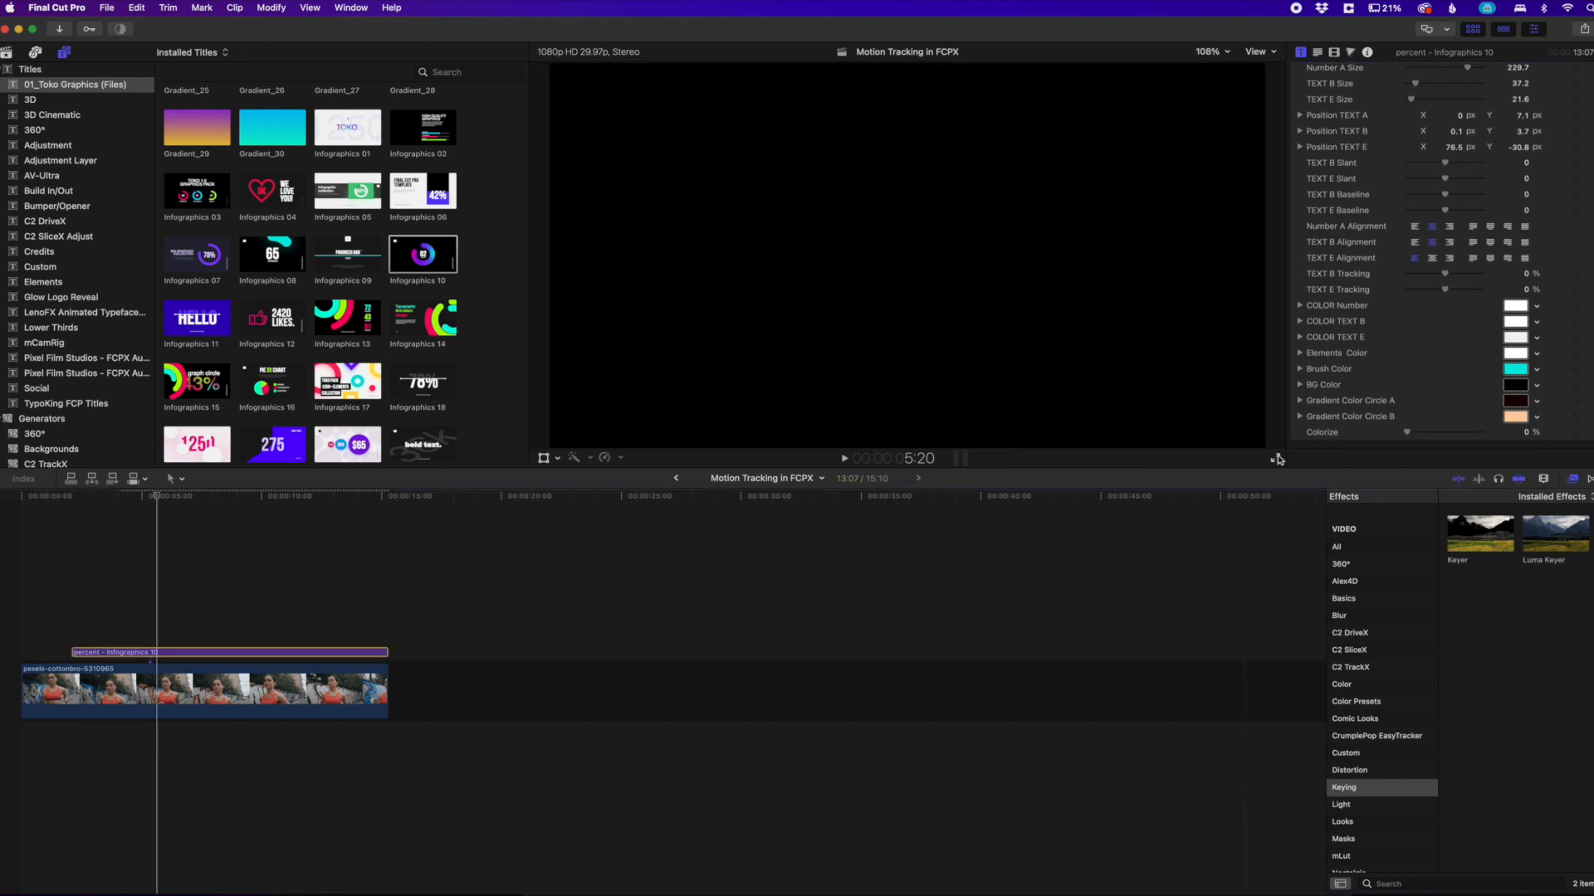
{"action": "left_click", "coordinate": [1343, 840]}
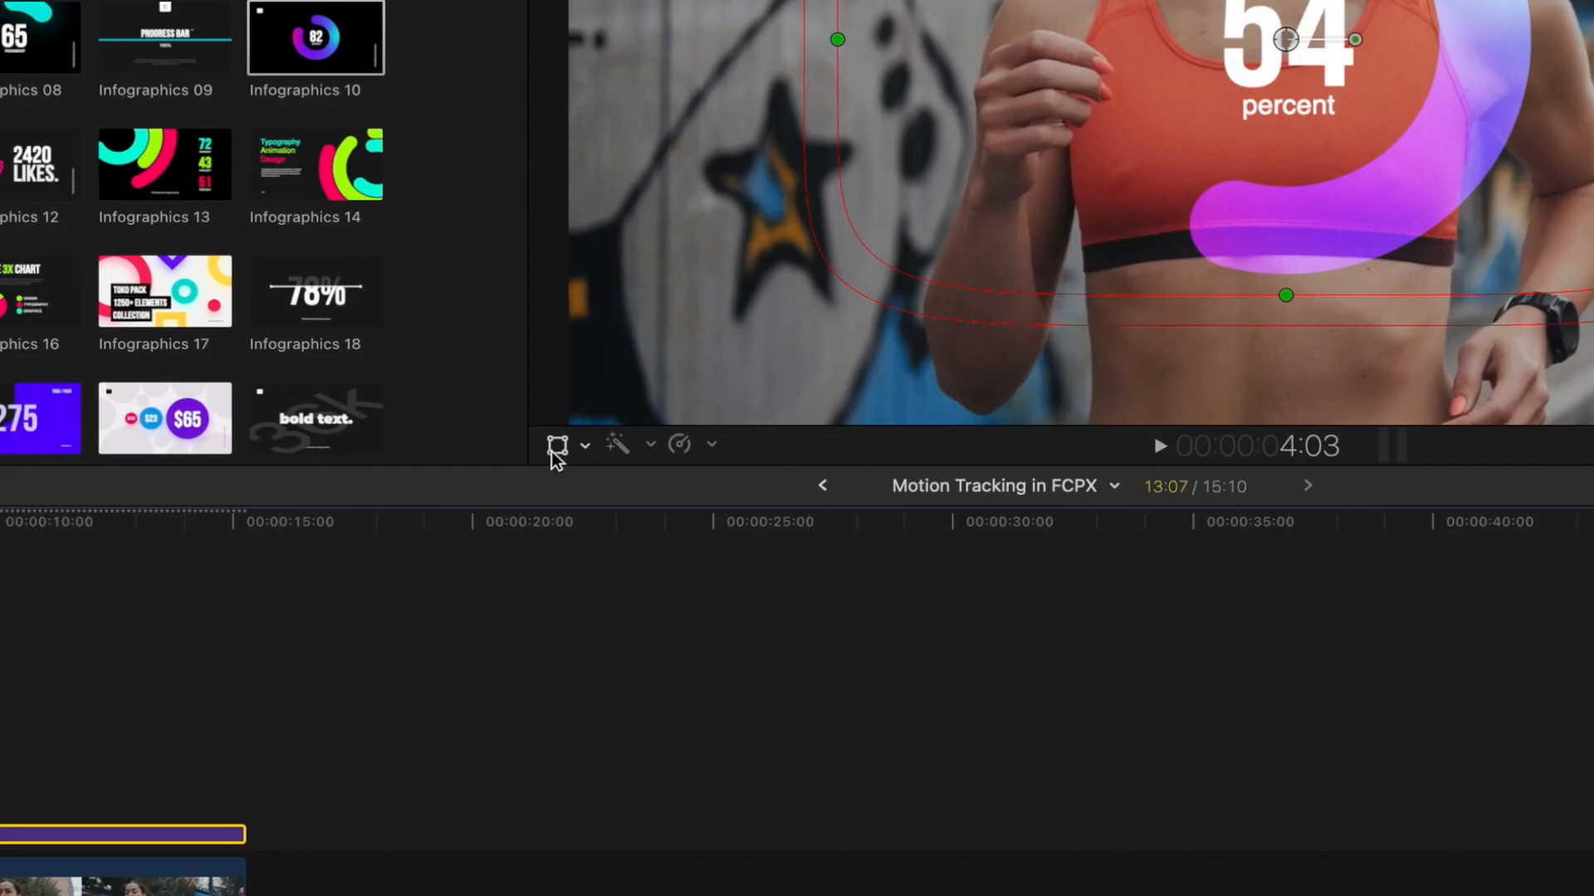
{"action": "mouse_move", "coordinate": [584, 465]}
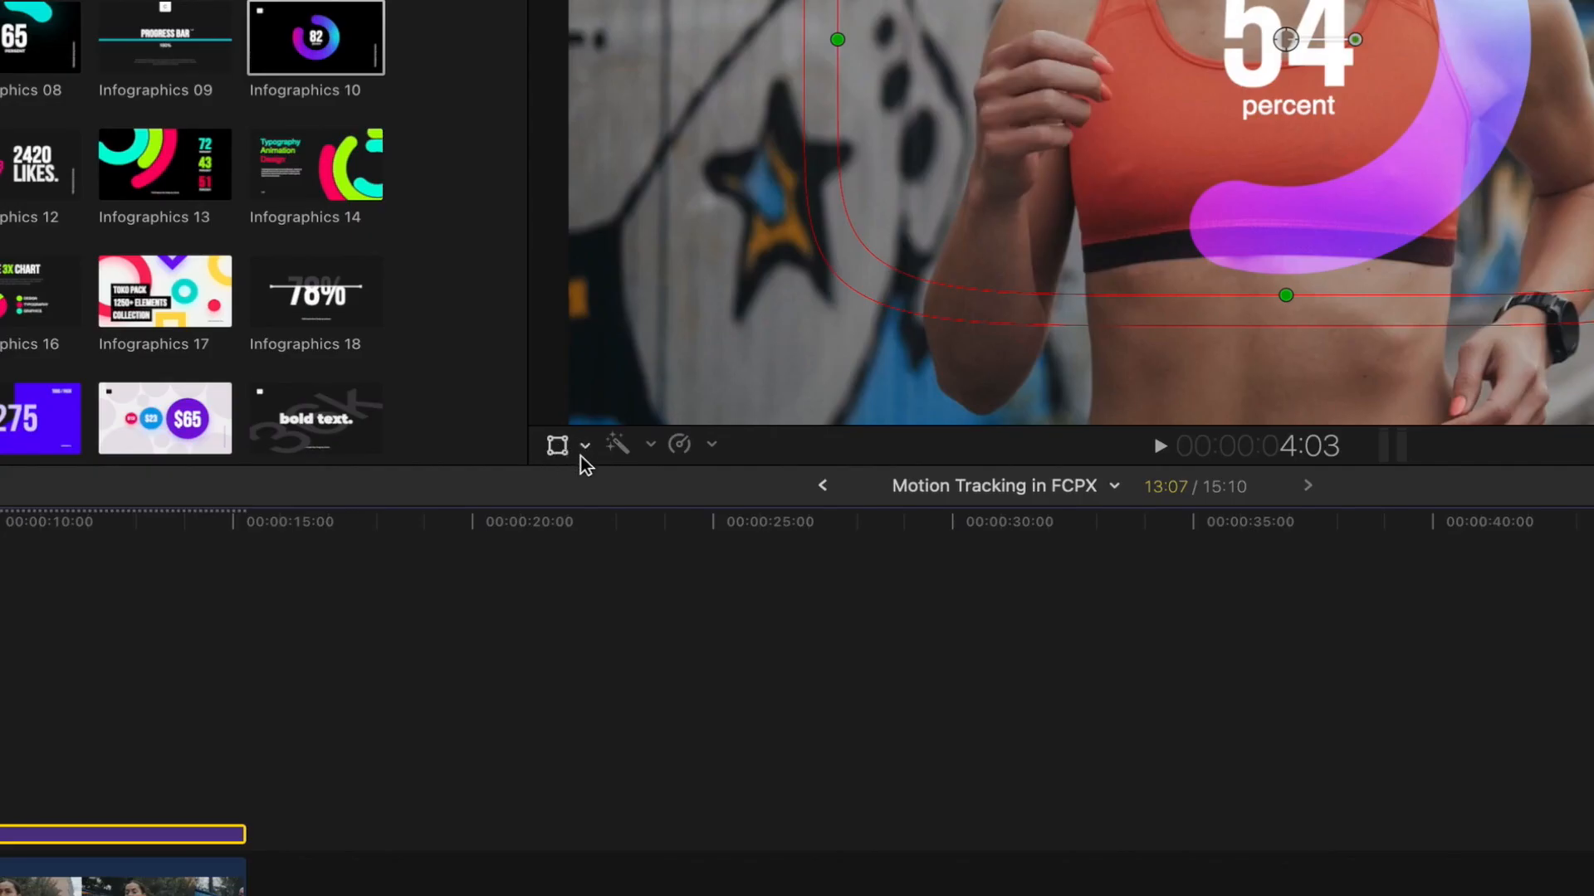
Switch the viewer to Transform and link the title's Tracker source to the face's Object Track
{"action": "left_click", "coordinate": [584, 445]}
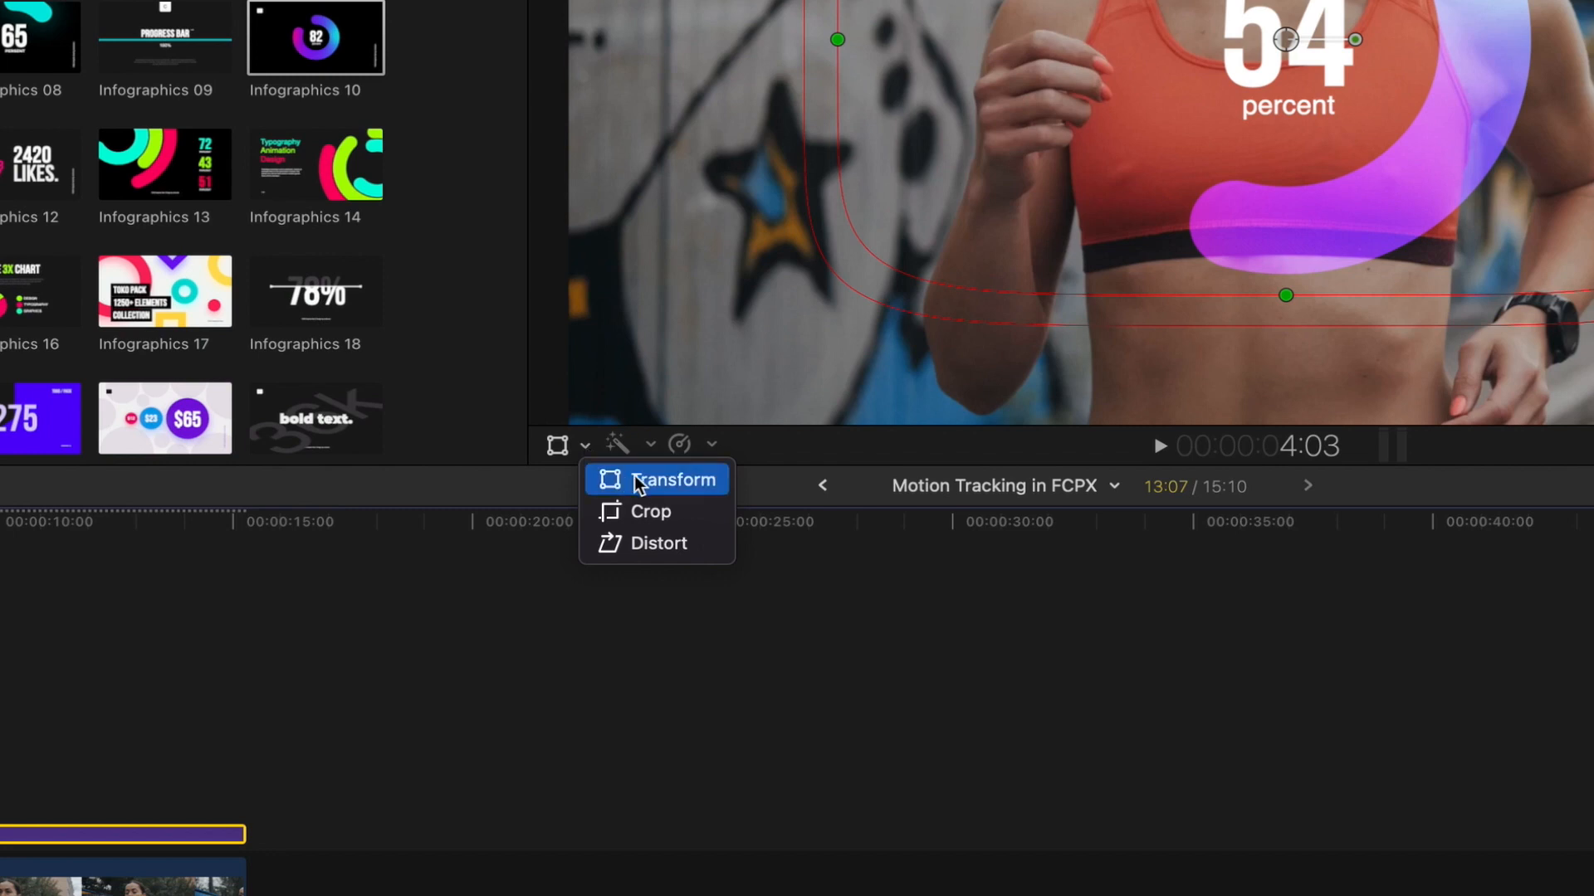
{"action": "left_click", "coordinate": [657, 478]}
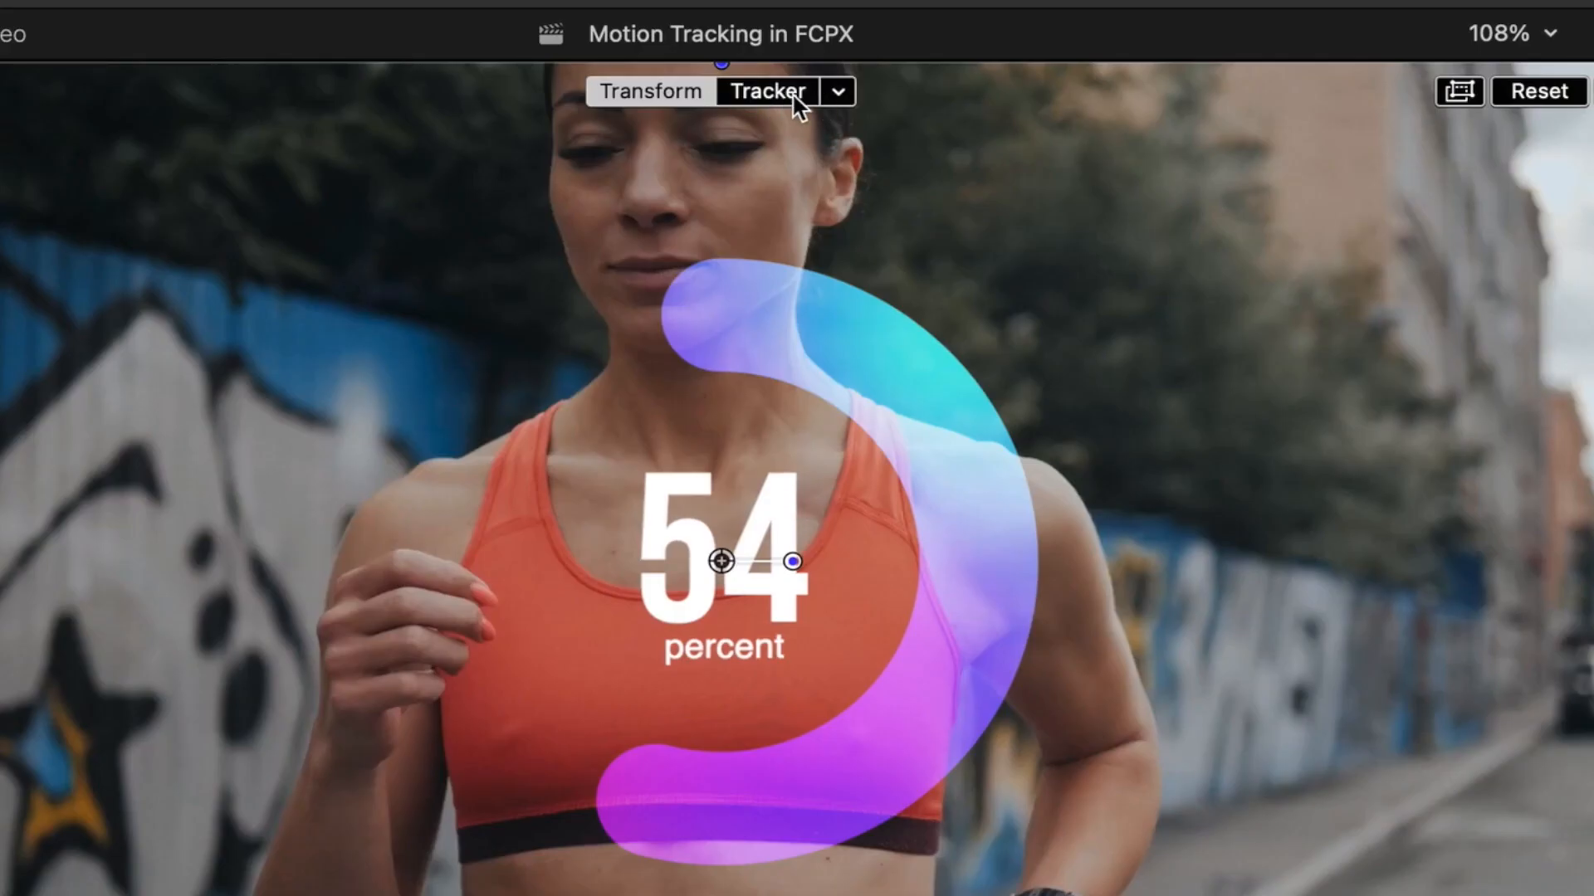
{"action": "left_click", "coordinate": [839, 90]}
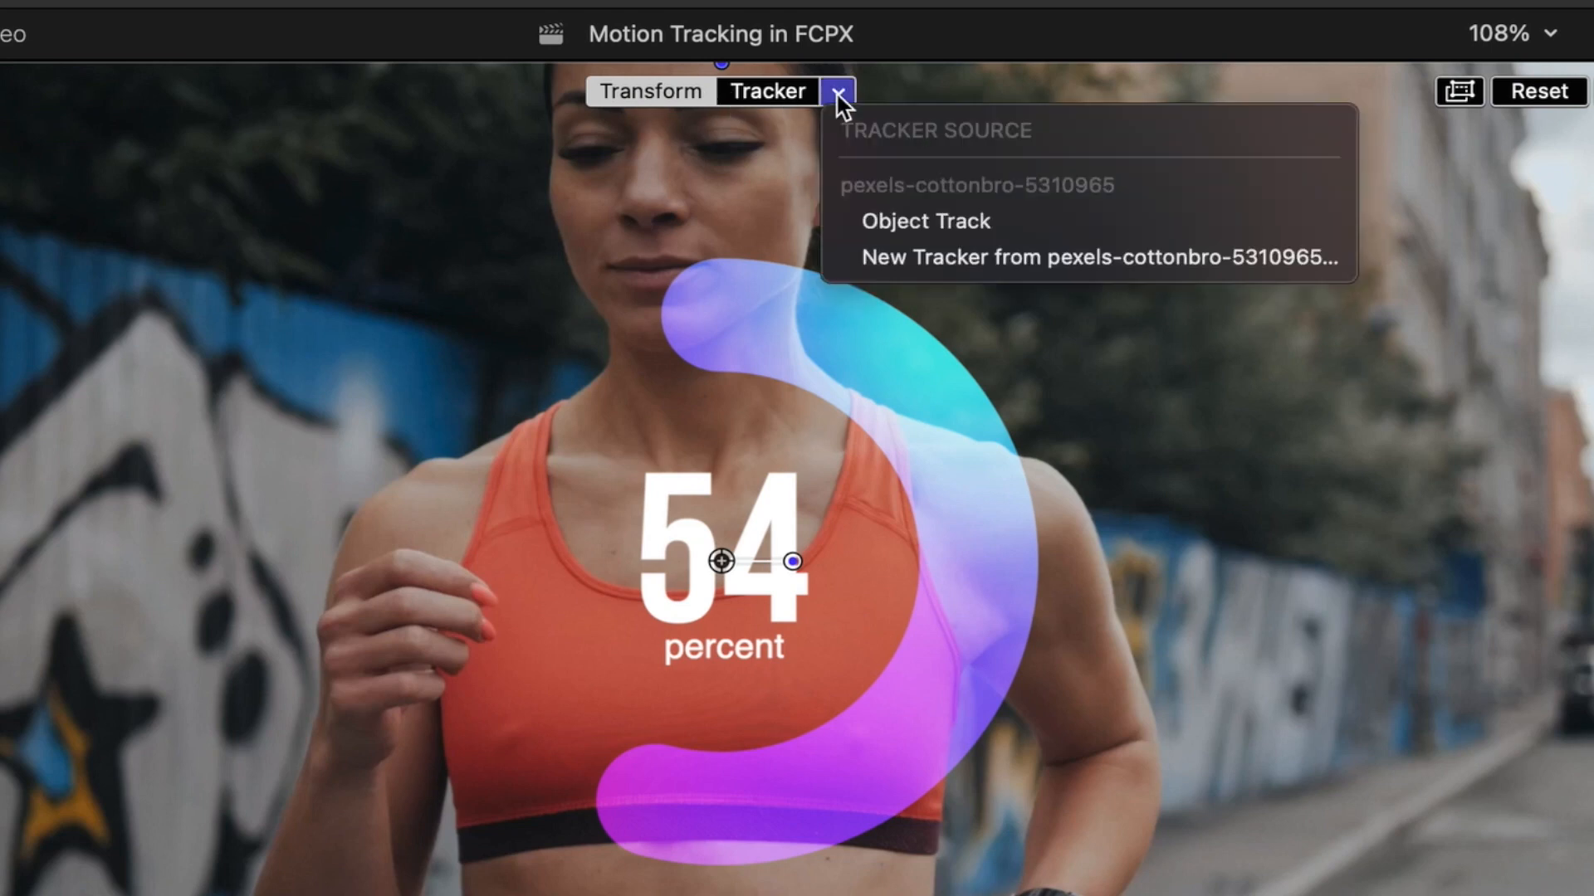
{"action": "mouse_move", "coordinate": [988, 239]}
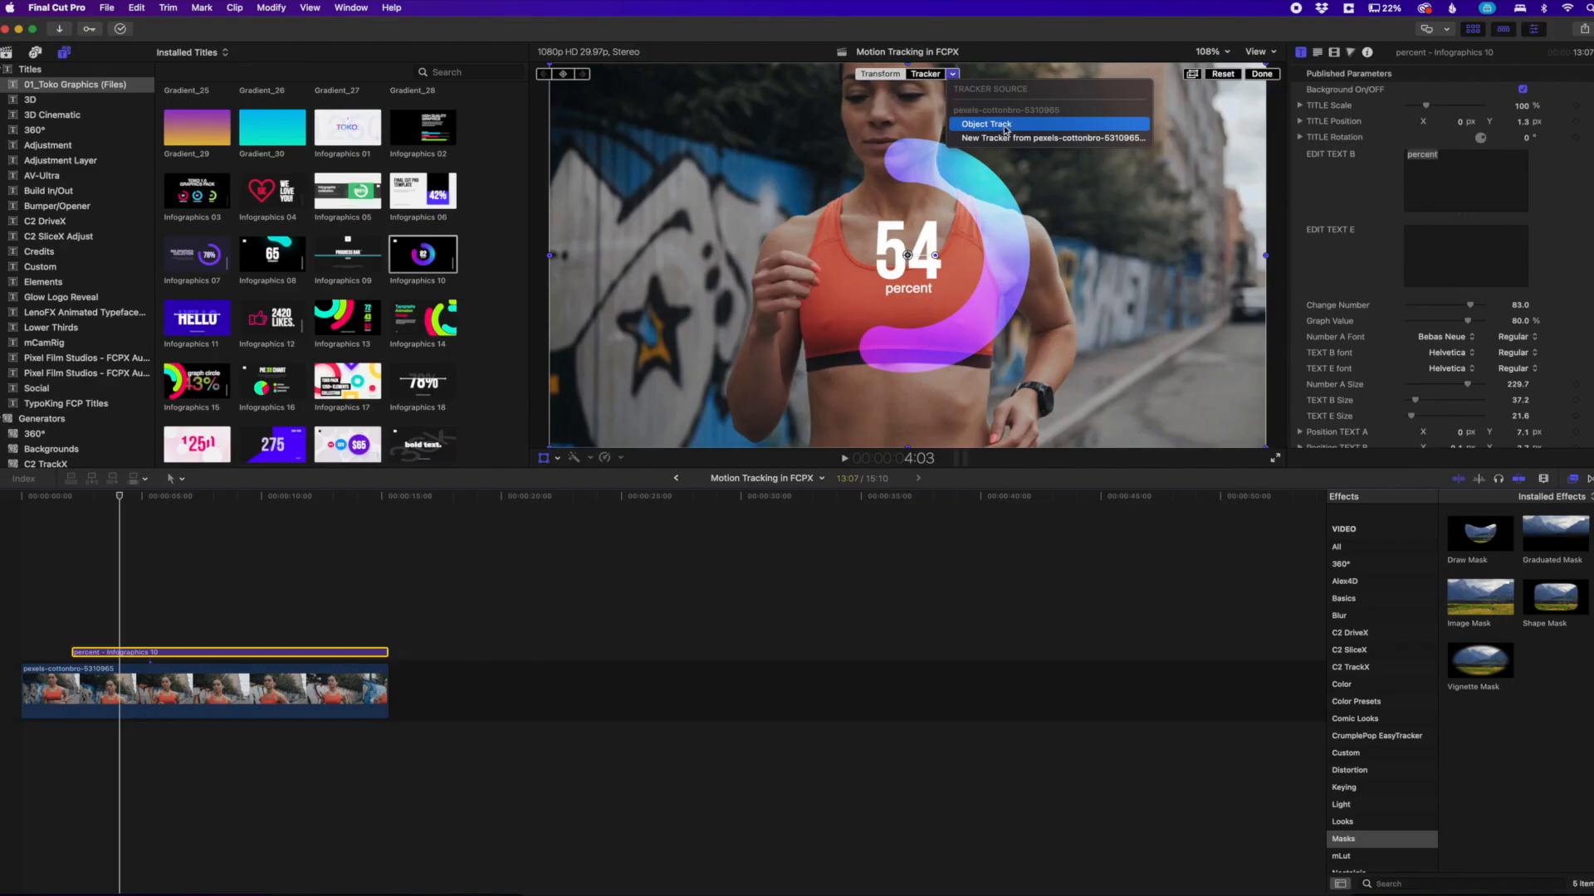
{"action": "mouse_move", "coordinate": [1021, 138]}
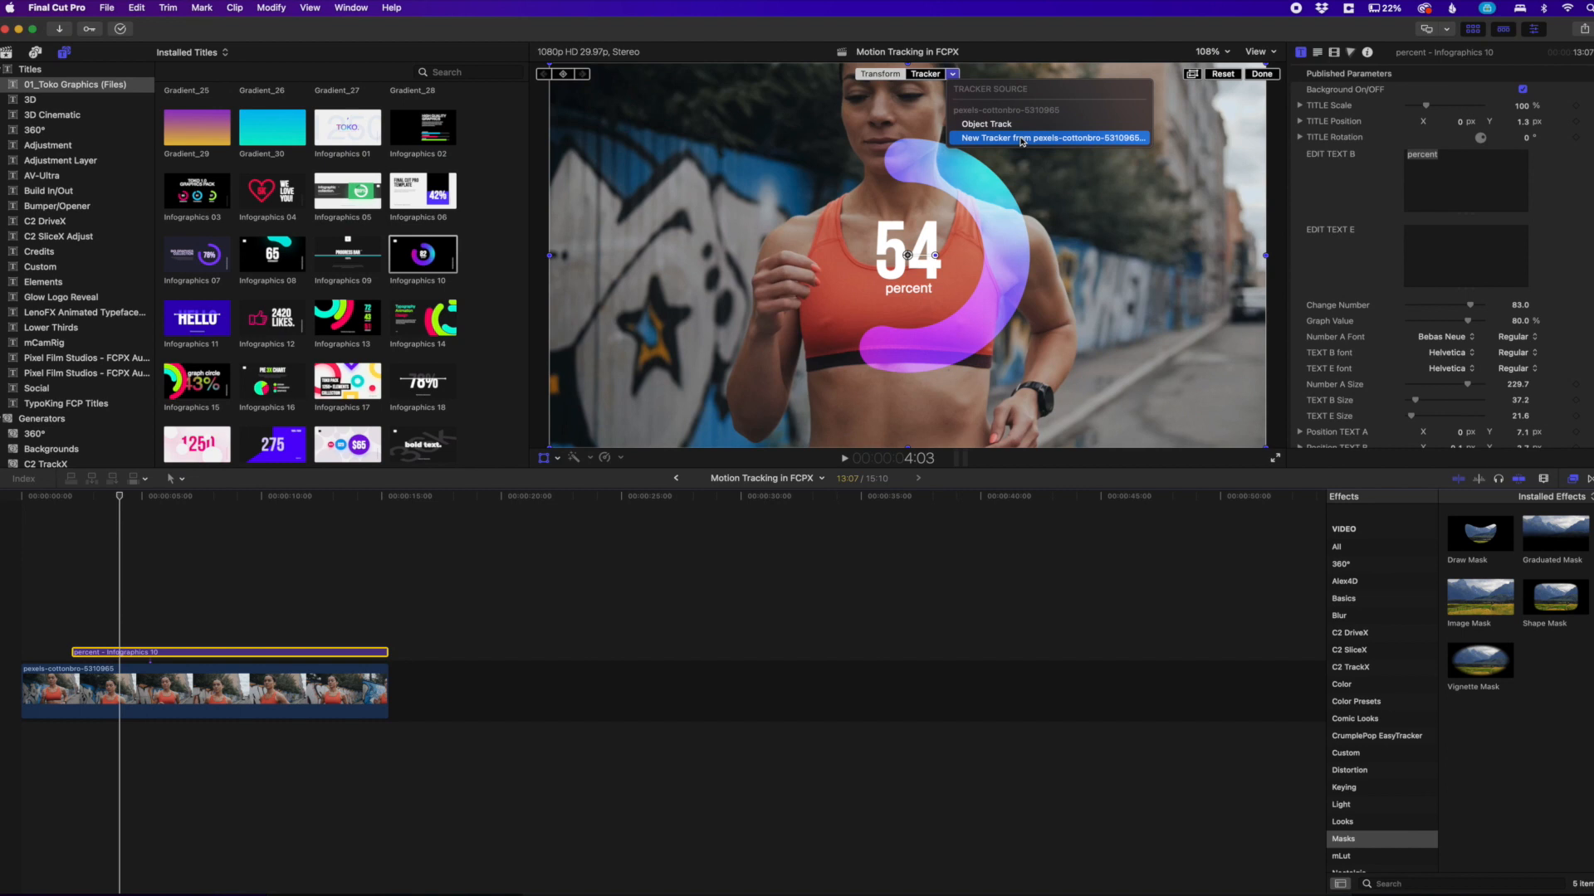
{"action": "mouse_move", "coordinate": [993, 123]}
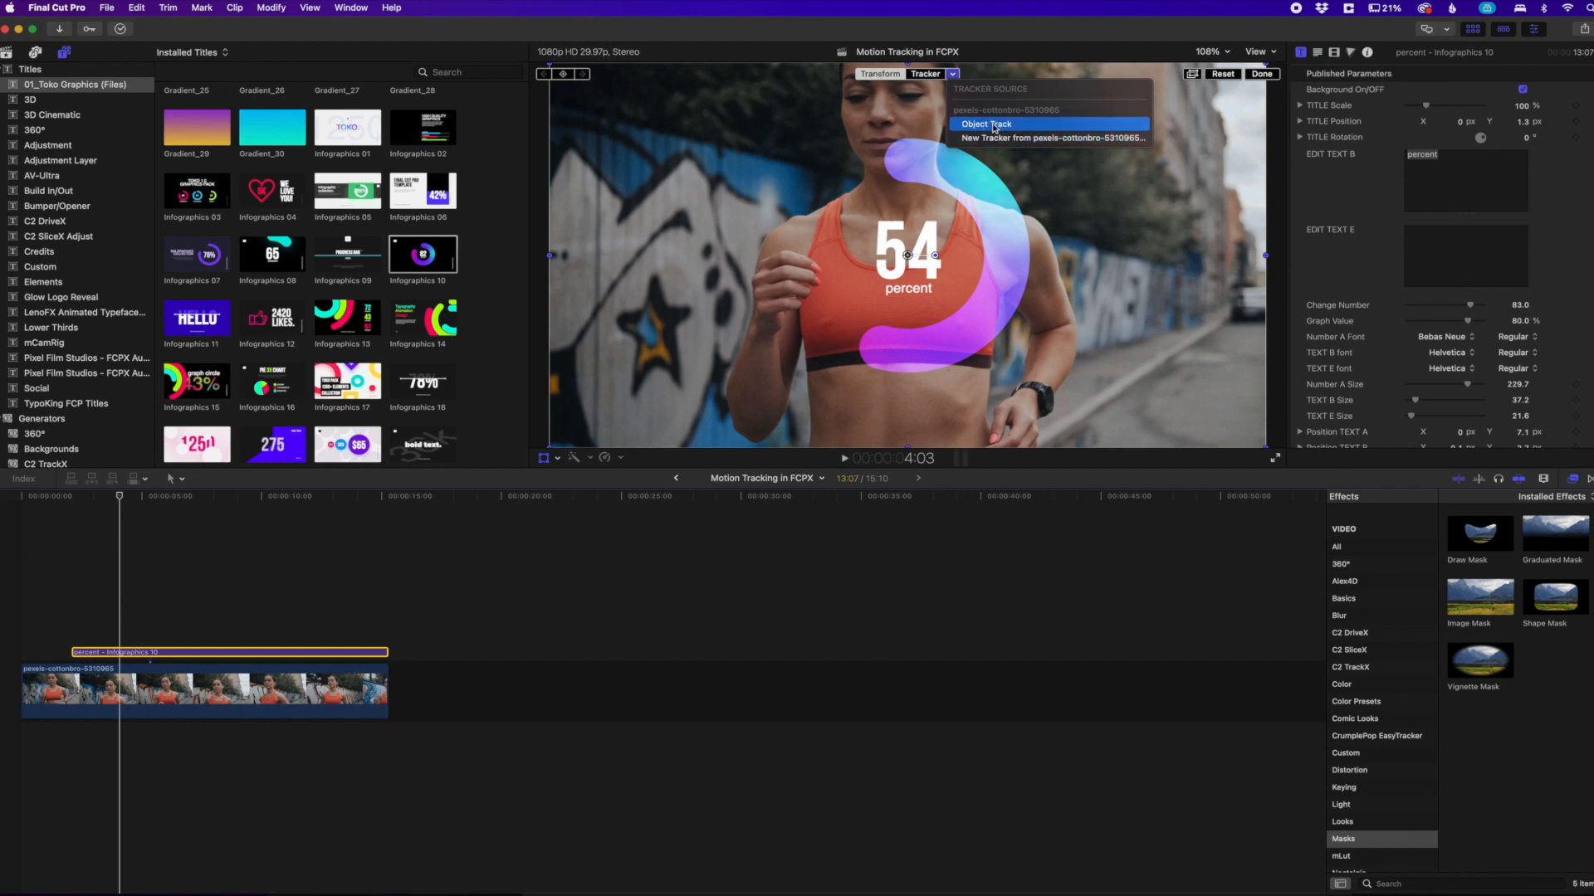
{"action": "left_click", "coordinate": [986, 123]}
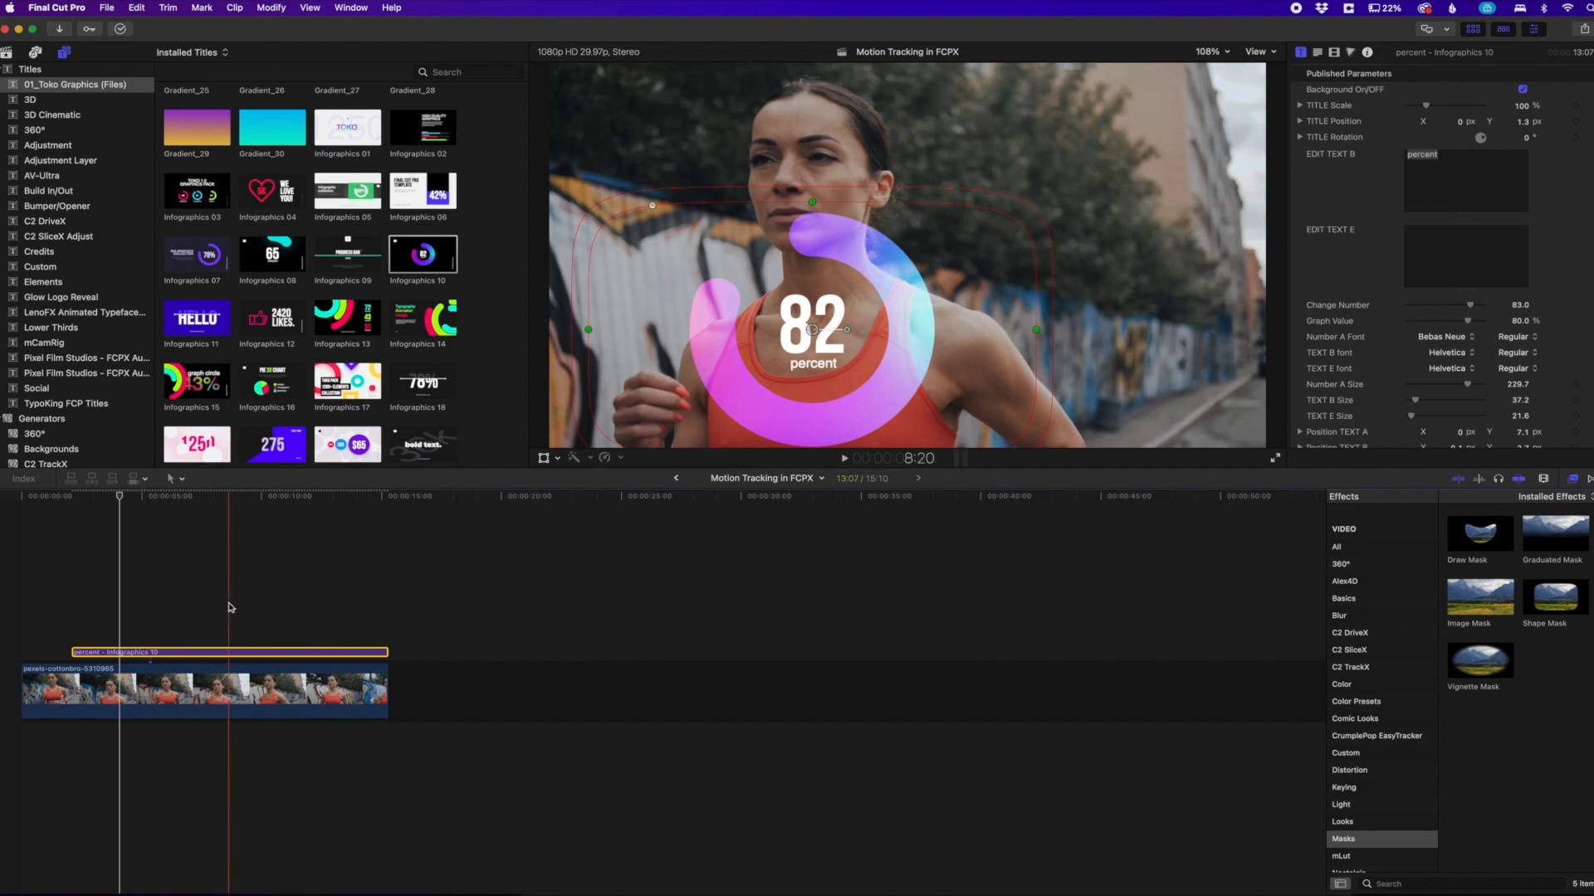
Scale the tracked 82 percent title down and drag it beside the runner's head
{"action": "left_click", "coordinate": [211, 498]}
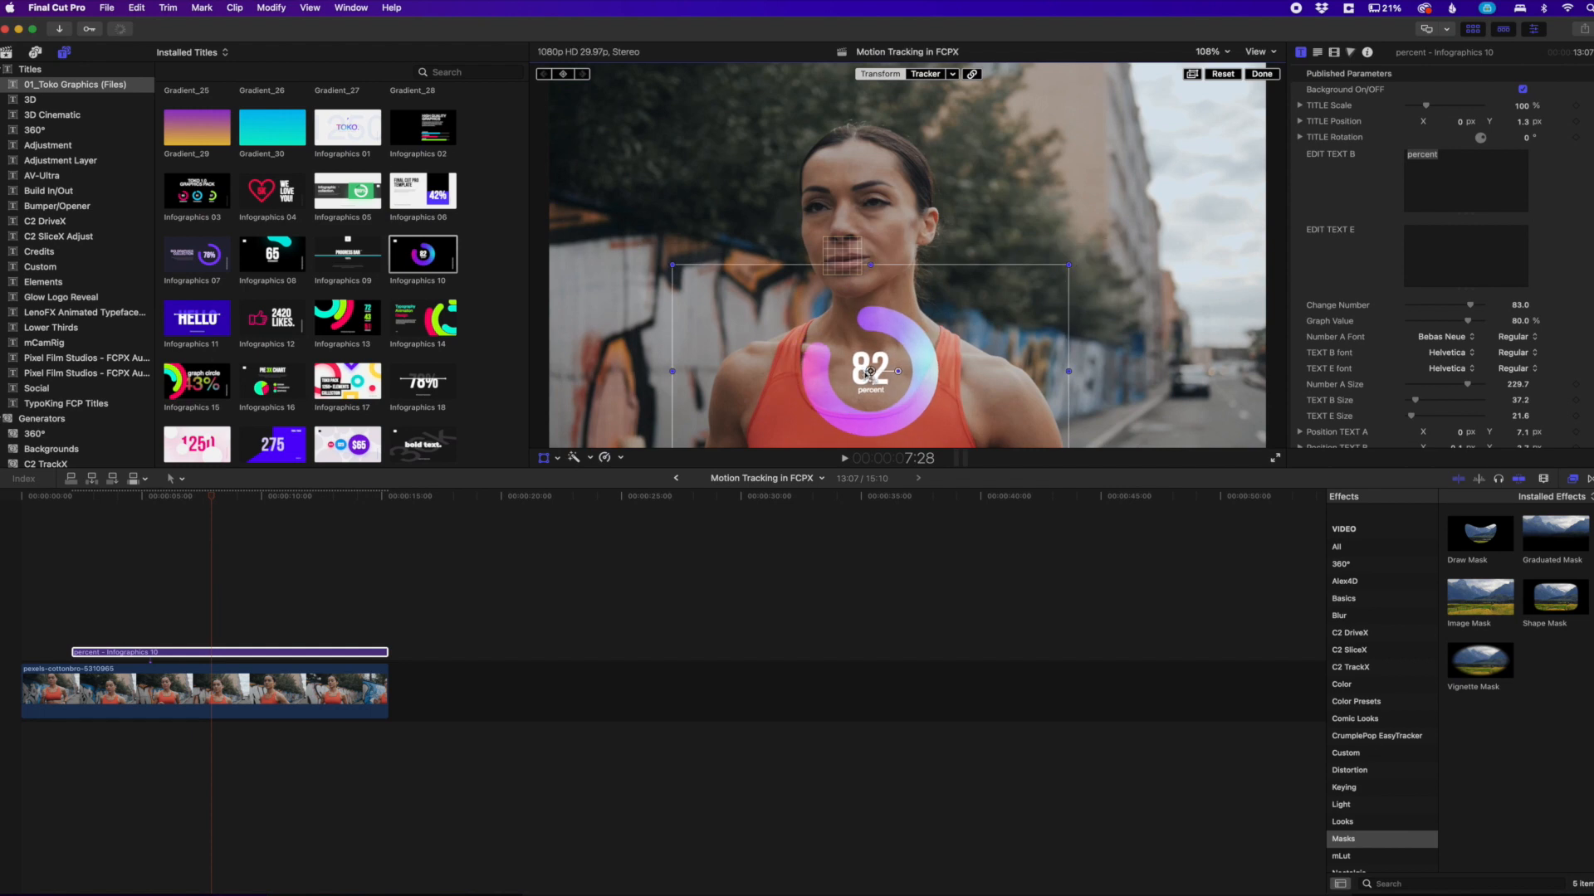
{"action": "left_click_drag", "start_coordinate": [871, 368], "coordinate": [1091, 216]}
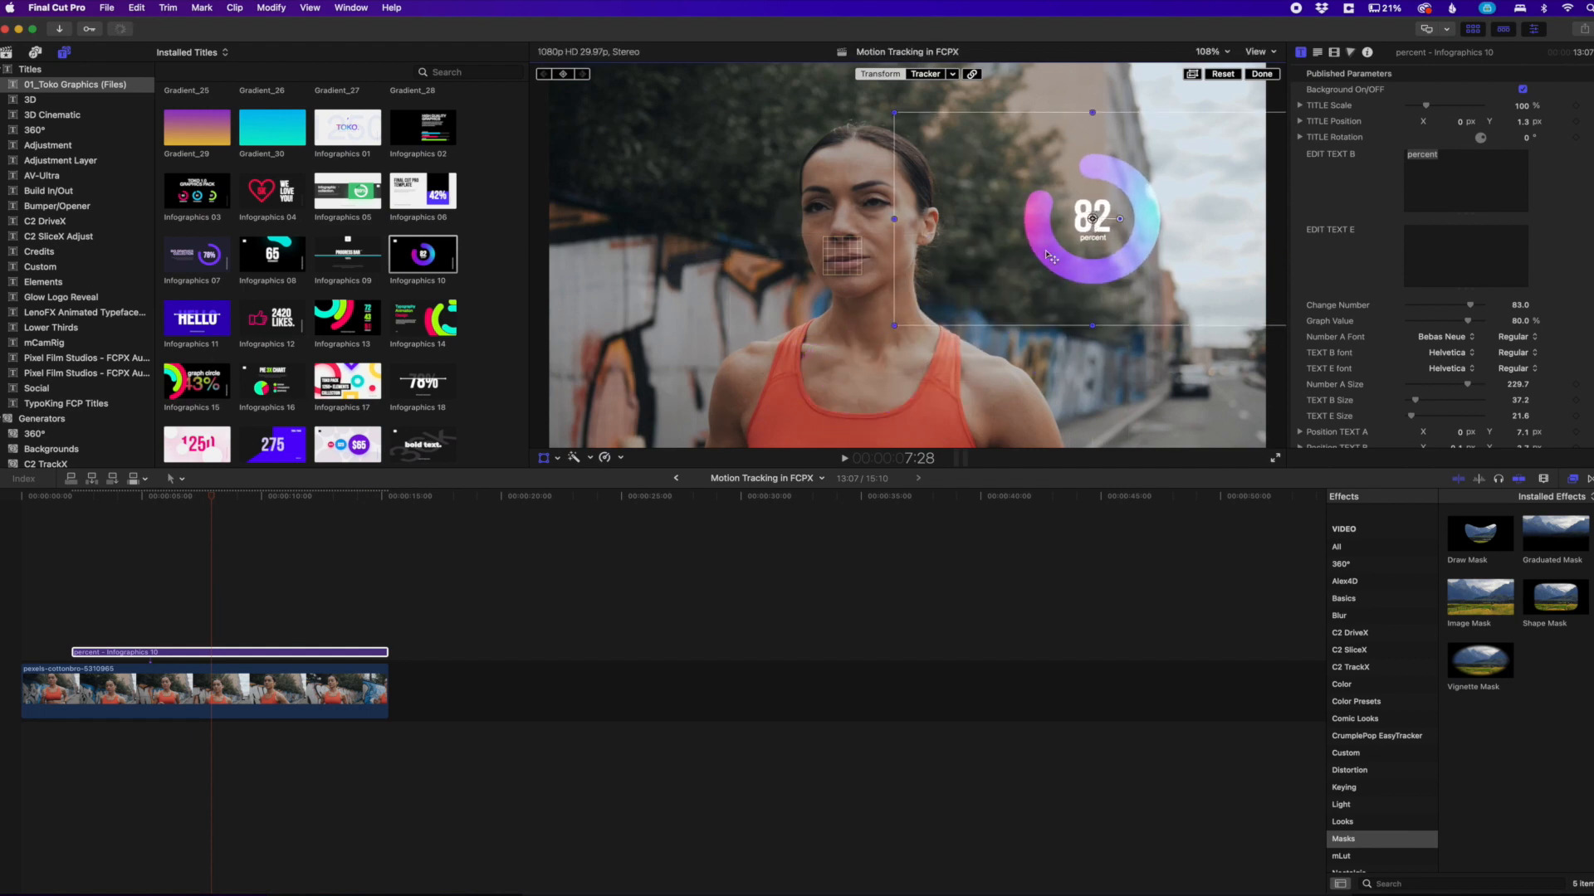